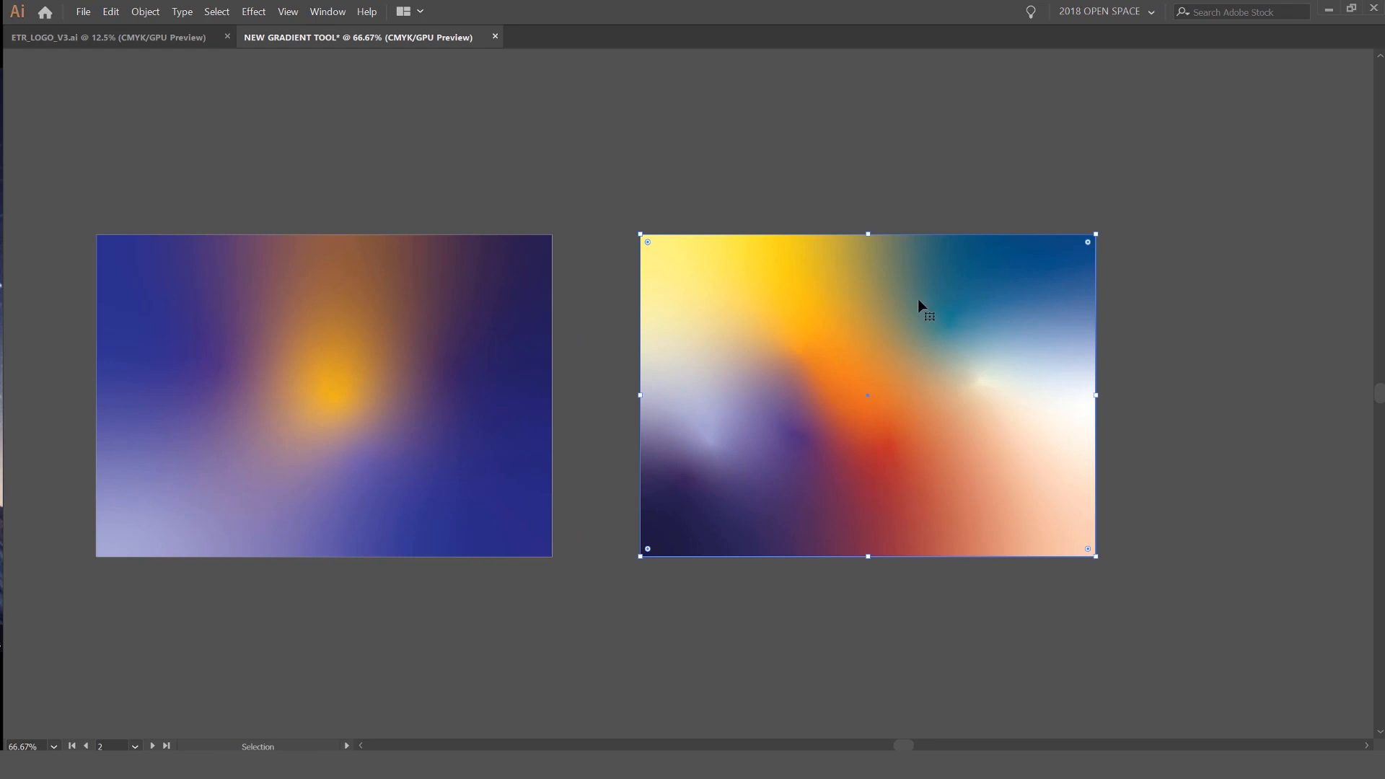
# Step: Switch to the blank artboard copy from the Artboards panel
pyautogui.click(1187, 306)
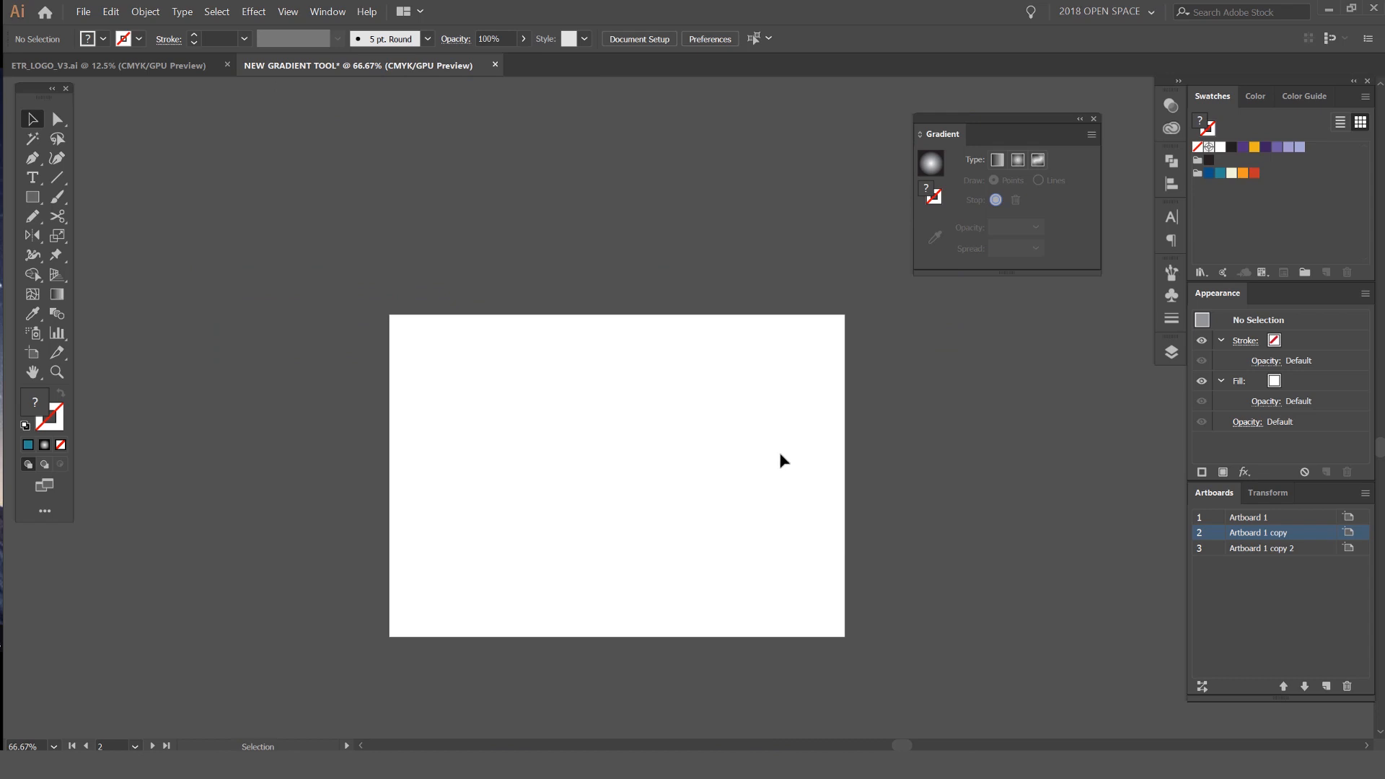
pyautogui.moveTo(941, 134); pyautogui.dragTo(910, 188)
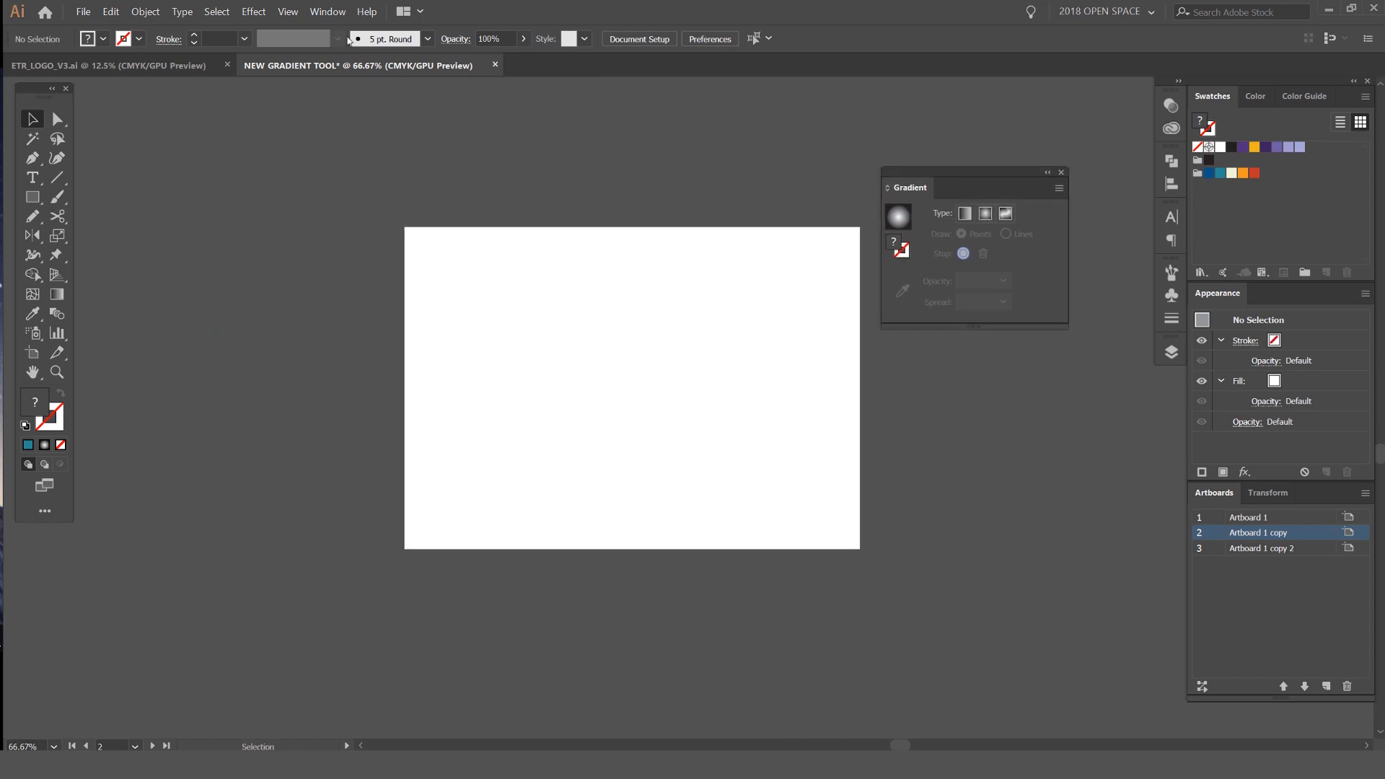
pyautogui.moveTo(327, 12)
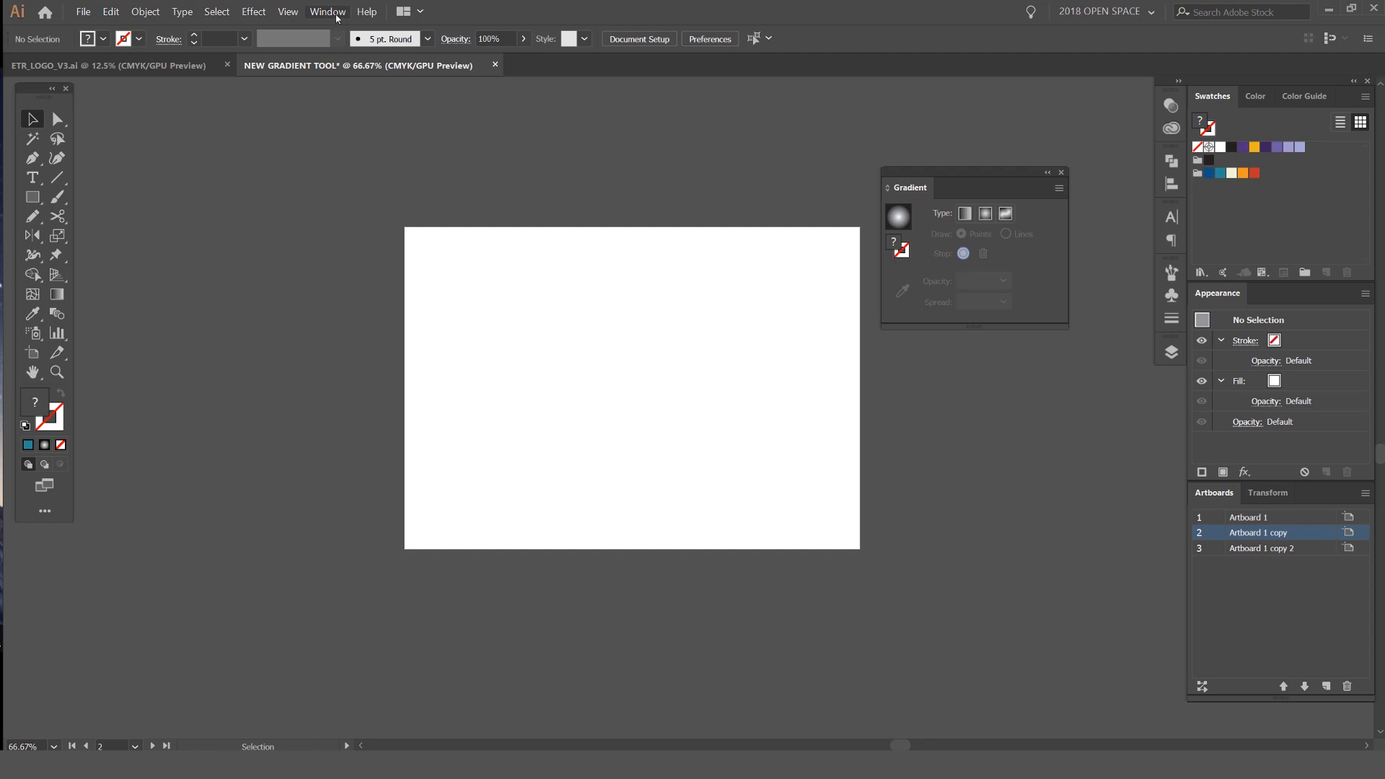
pyautogui.click(327, 10)
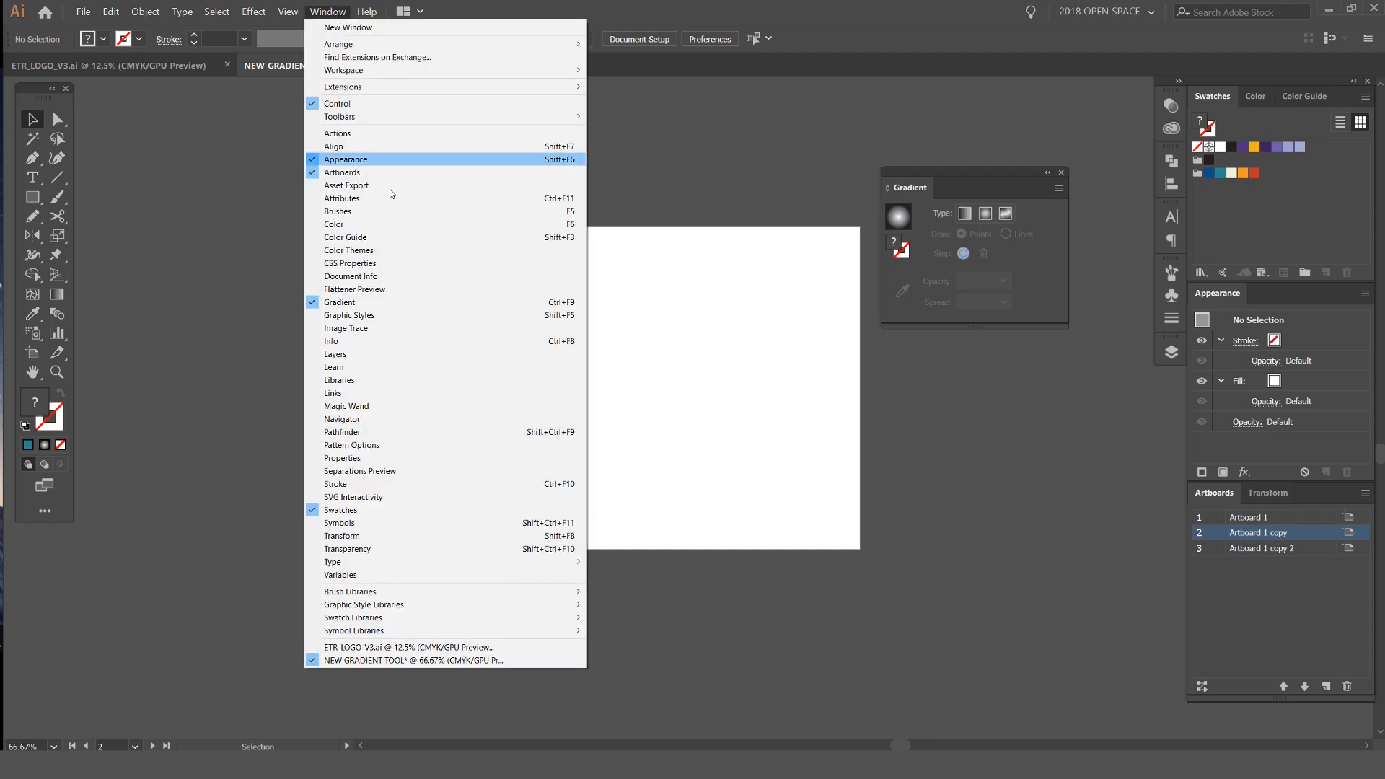
pyautogui.moveTo(339, 301)
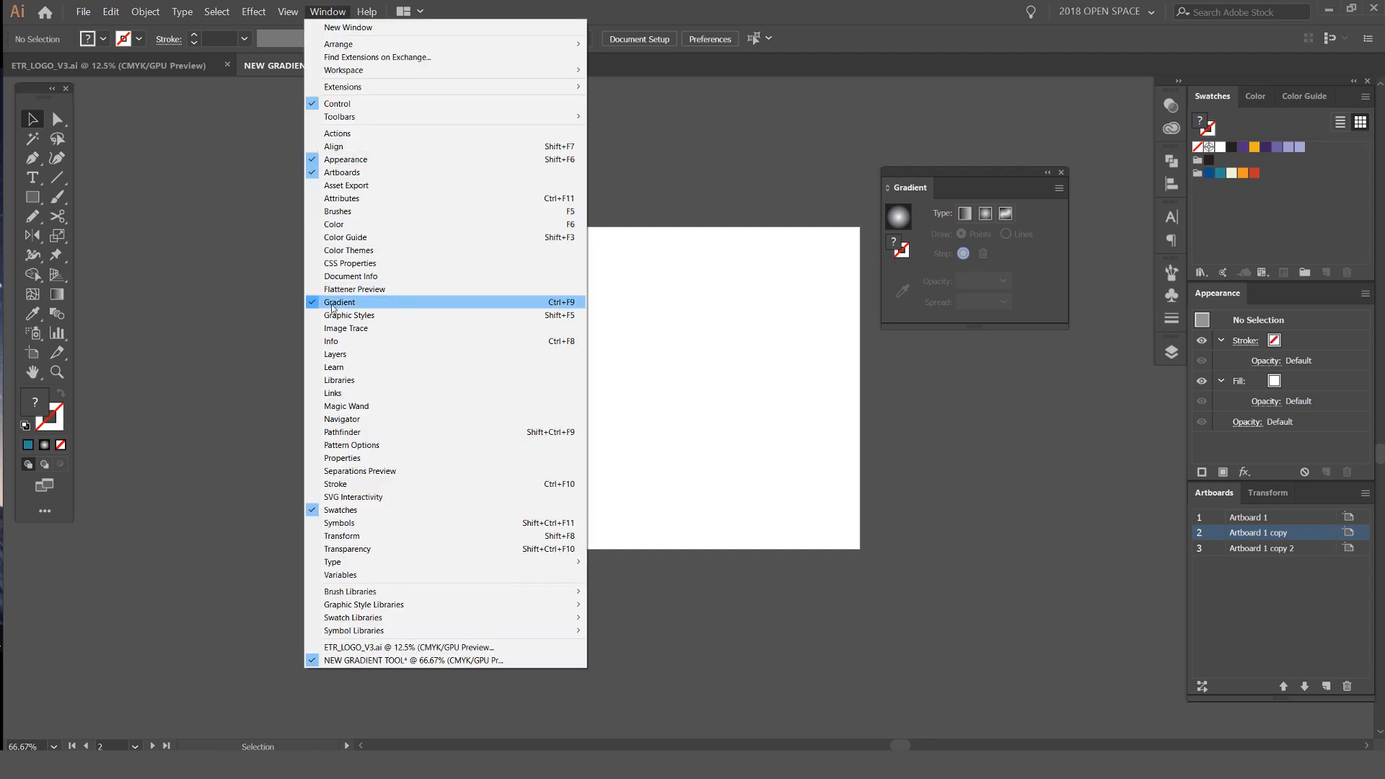
pyautogui.moveTo(961, 185)
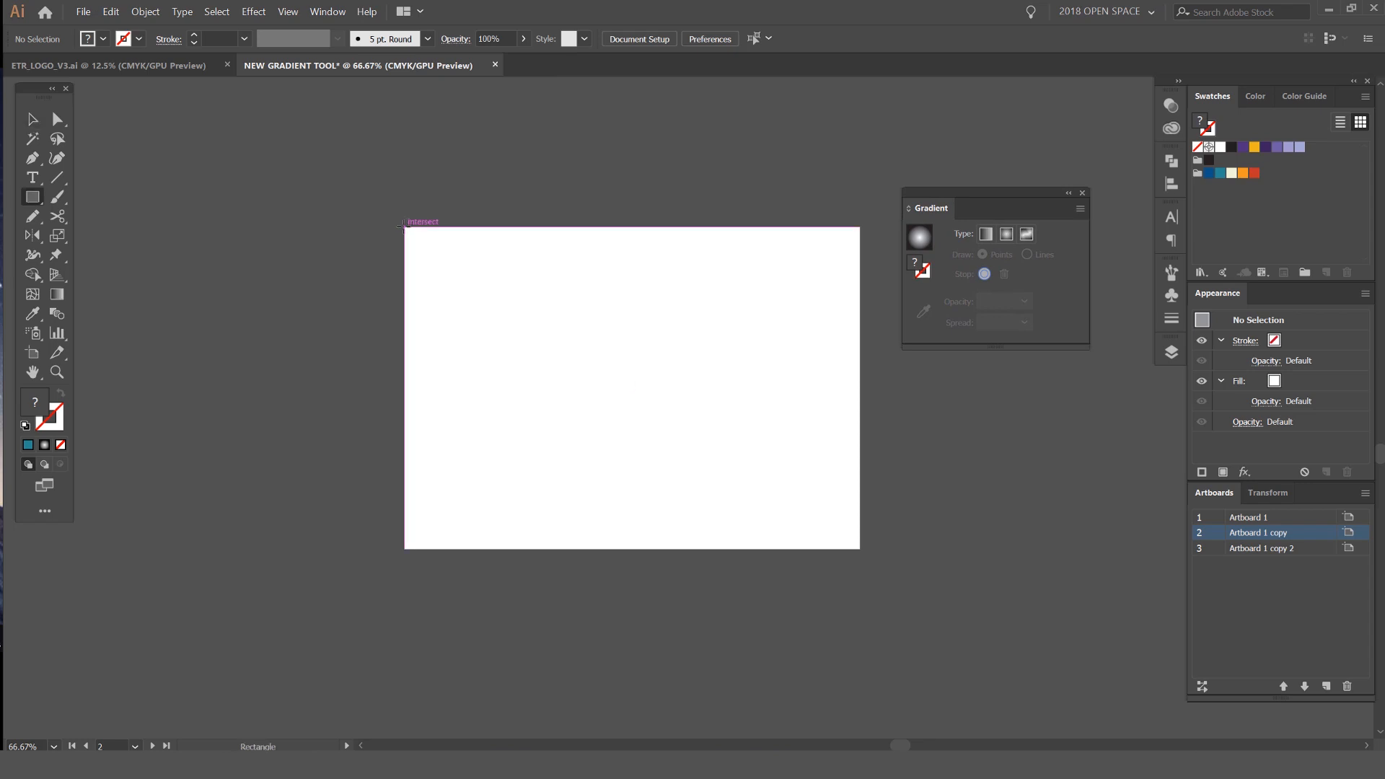
# Step: Make a 297×210 mm artboard-sized rectangle filled with the orange swatch
pyautogui.click(630, 387)
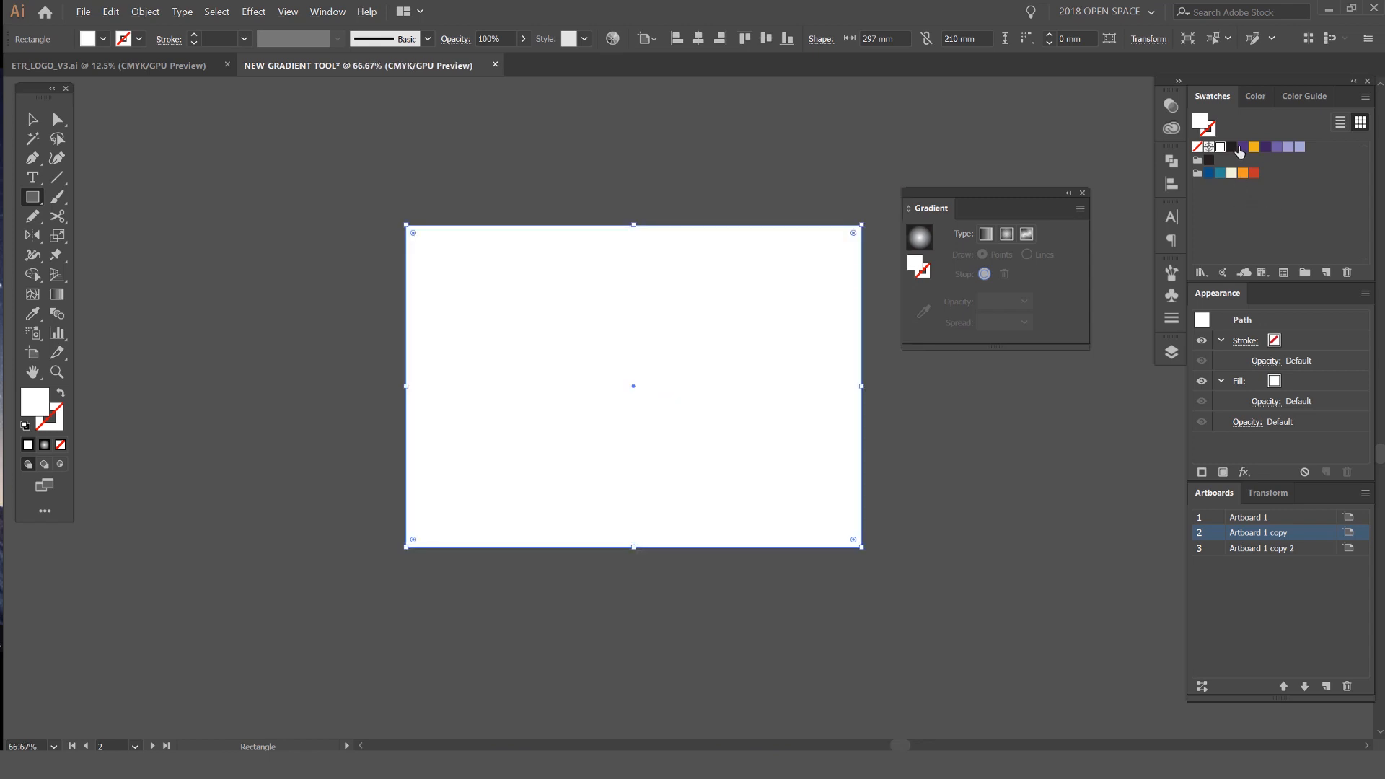
pyautogui.click(1253, 147)
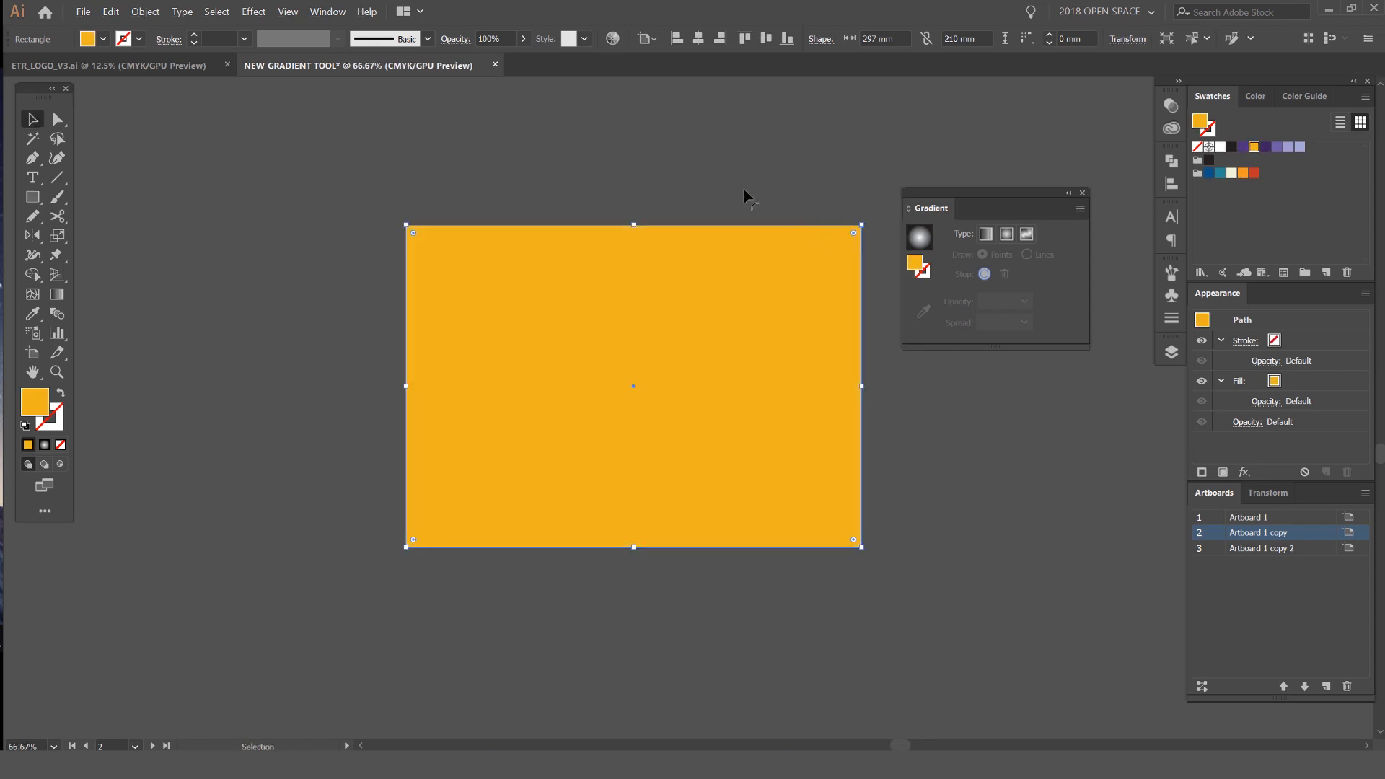
pyautogui.click(1260, 548)
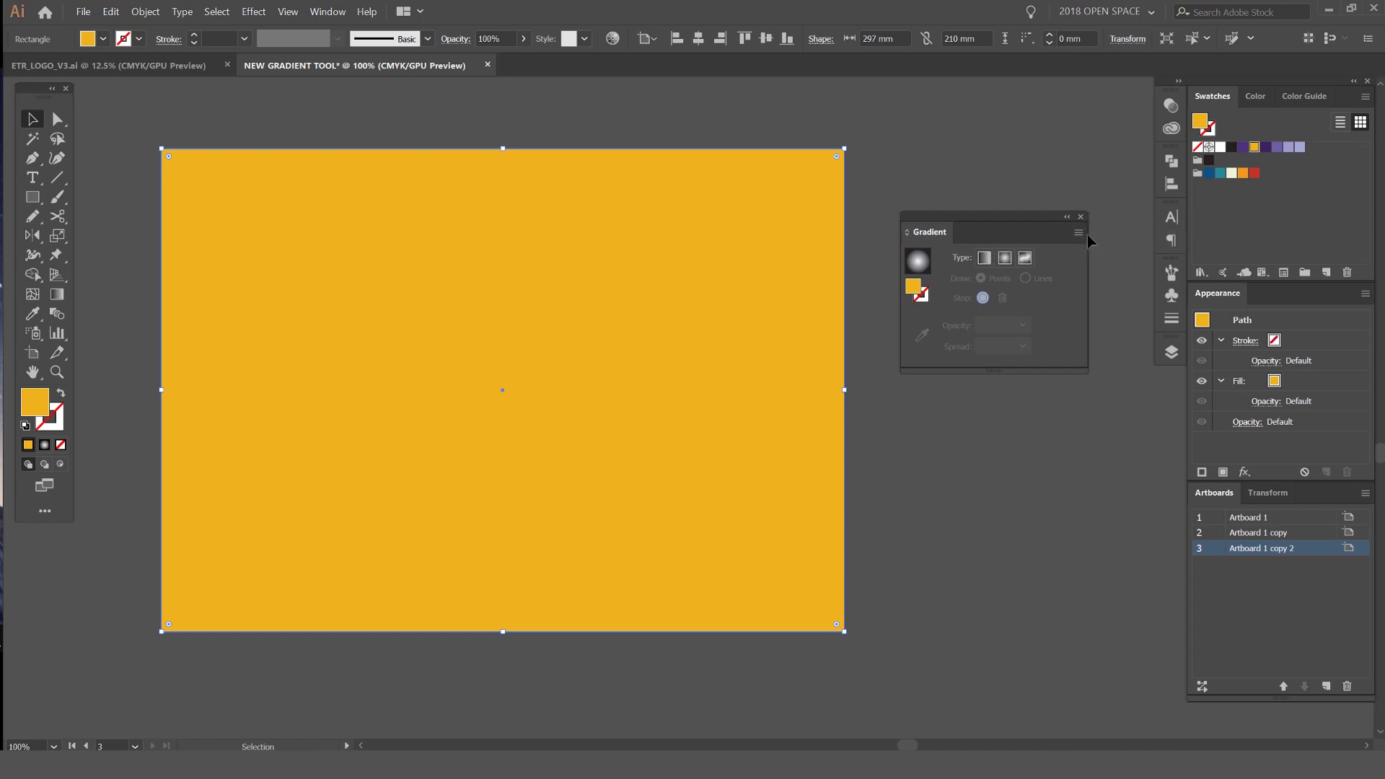
pyautogui.click(1079, 233)
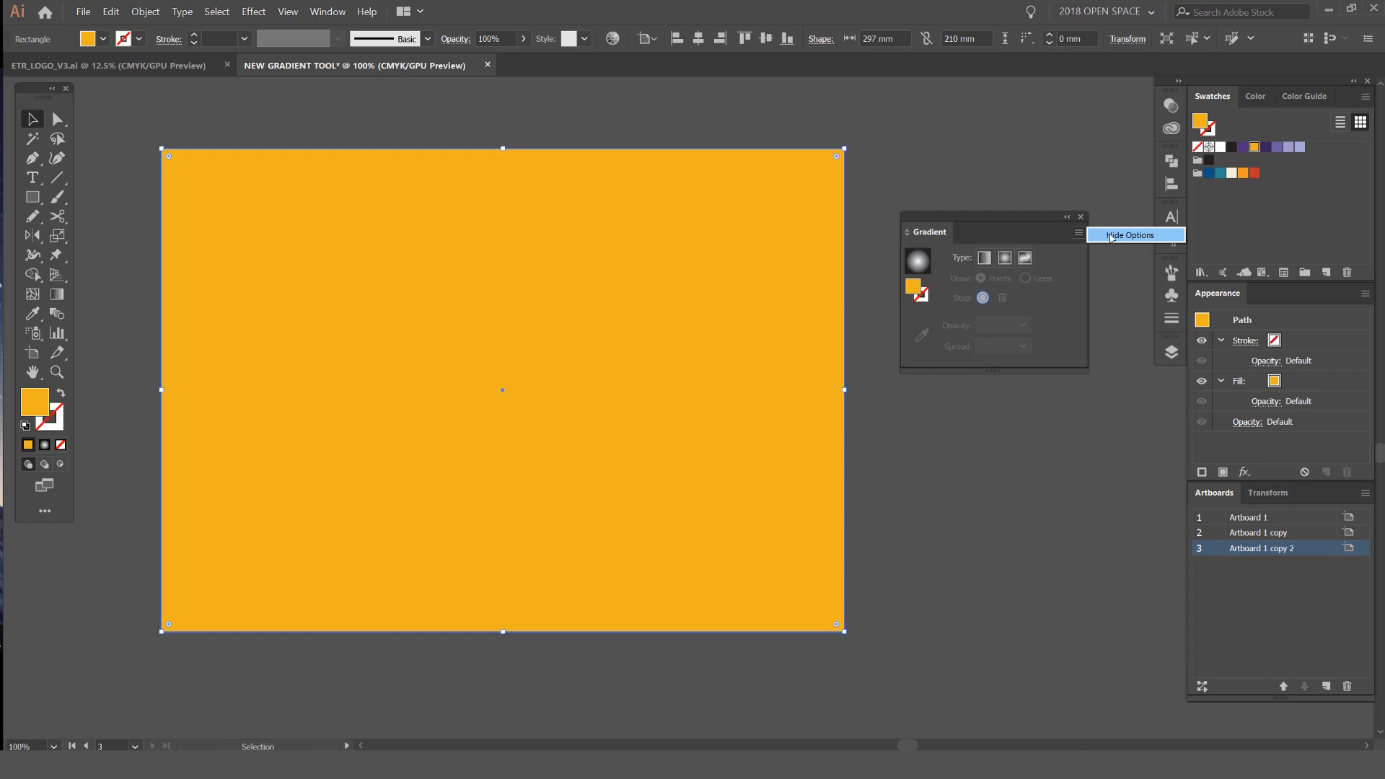
# Step: Show the Gradient panel's full options to reach the Freeform Gradient type
pyautogui.click(1076, 233)
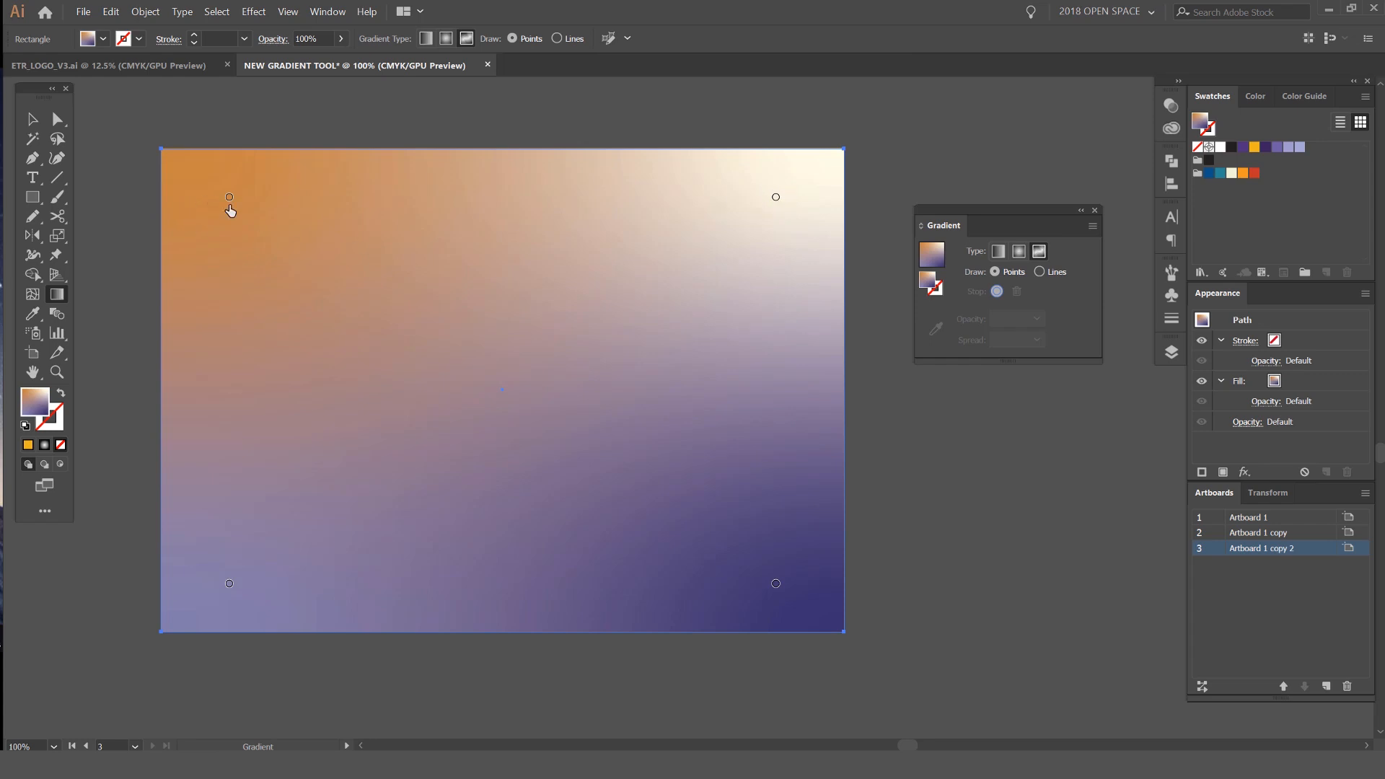
pyautogui.moveTo(803, 557)
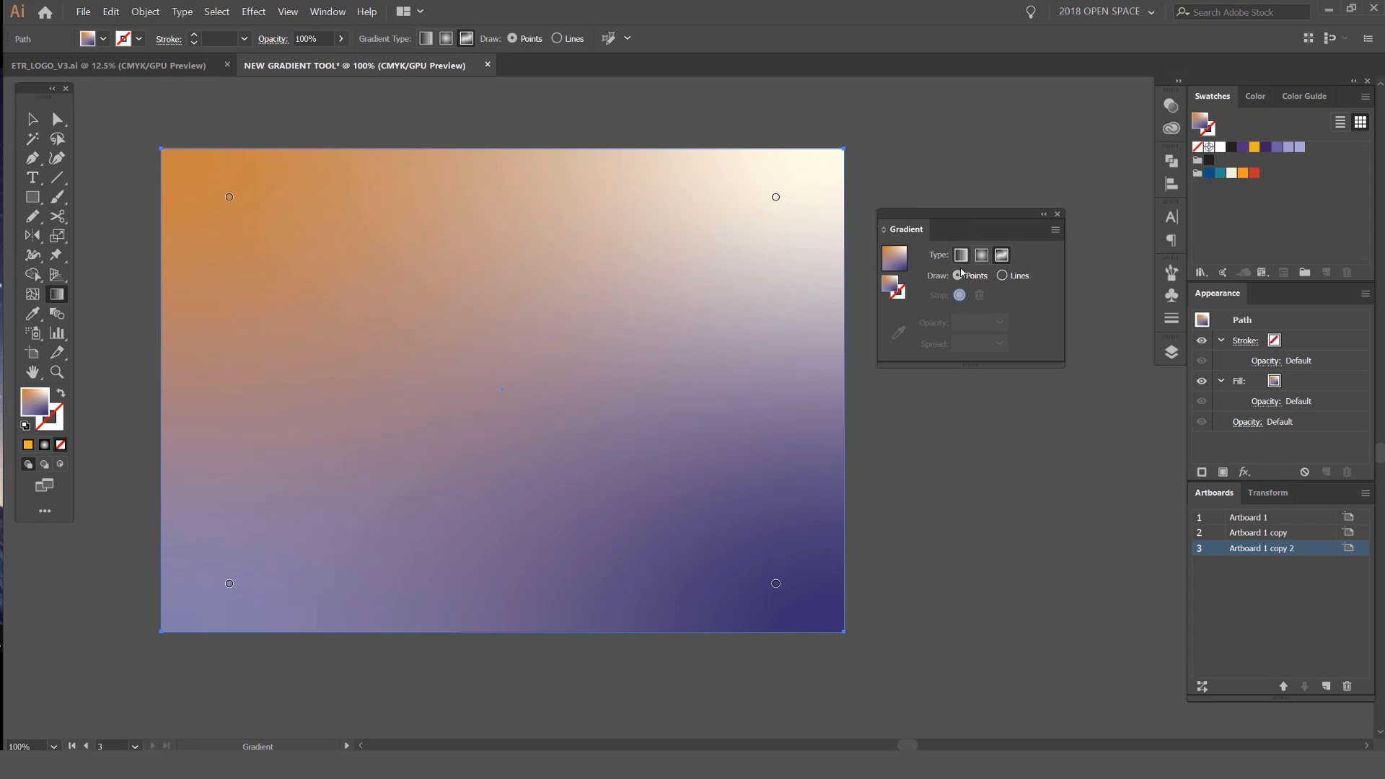
# Step: Select the top-right cream point and recolour it orange
pyautogui.moveTo(906, 229); pyautogui.dragTo(917, 203)
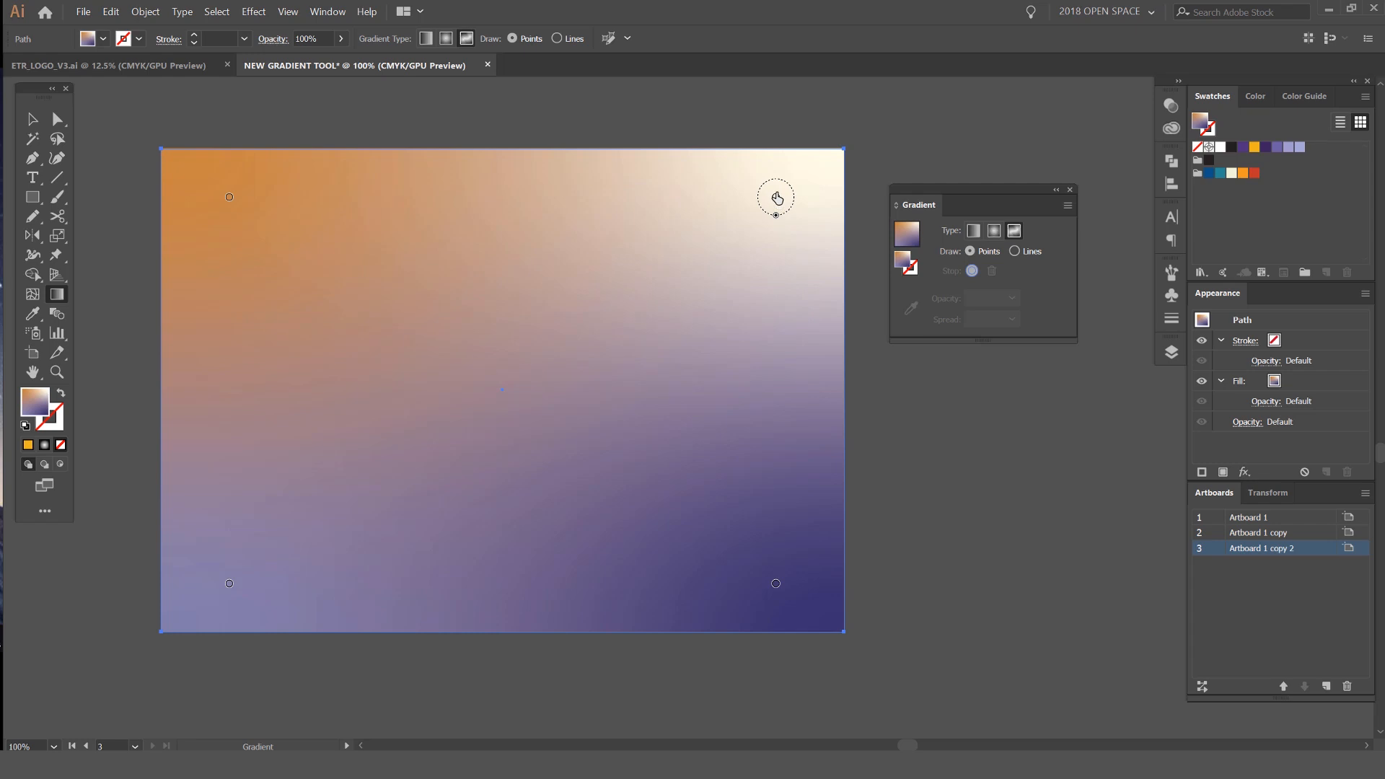
pyautogui.click(775, 209)
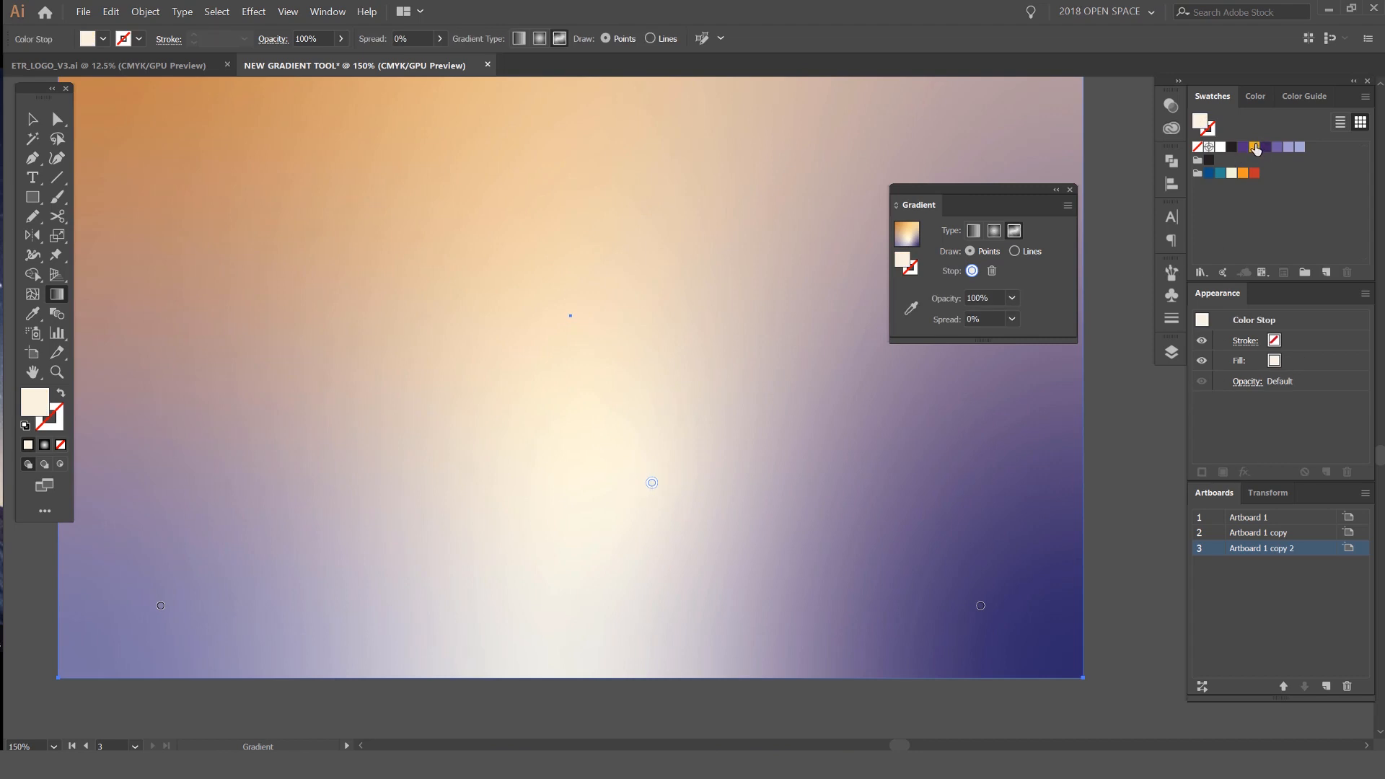
pyautogui.click(1242, 147)
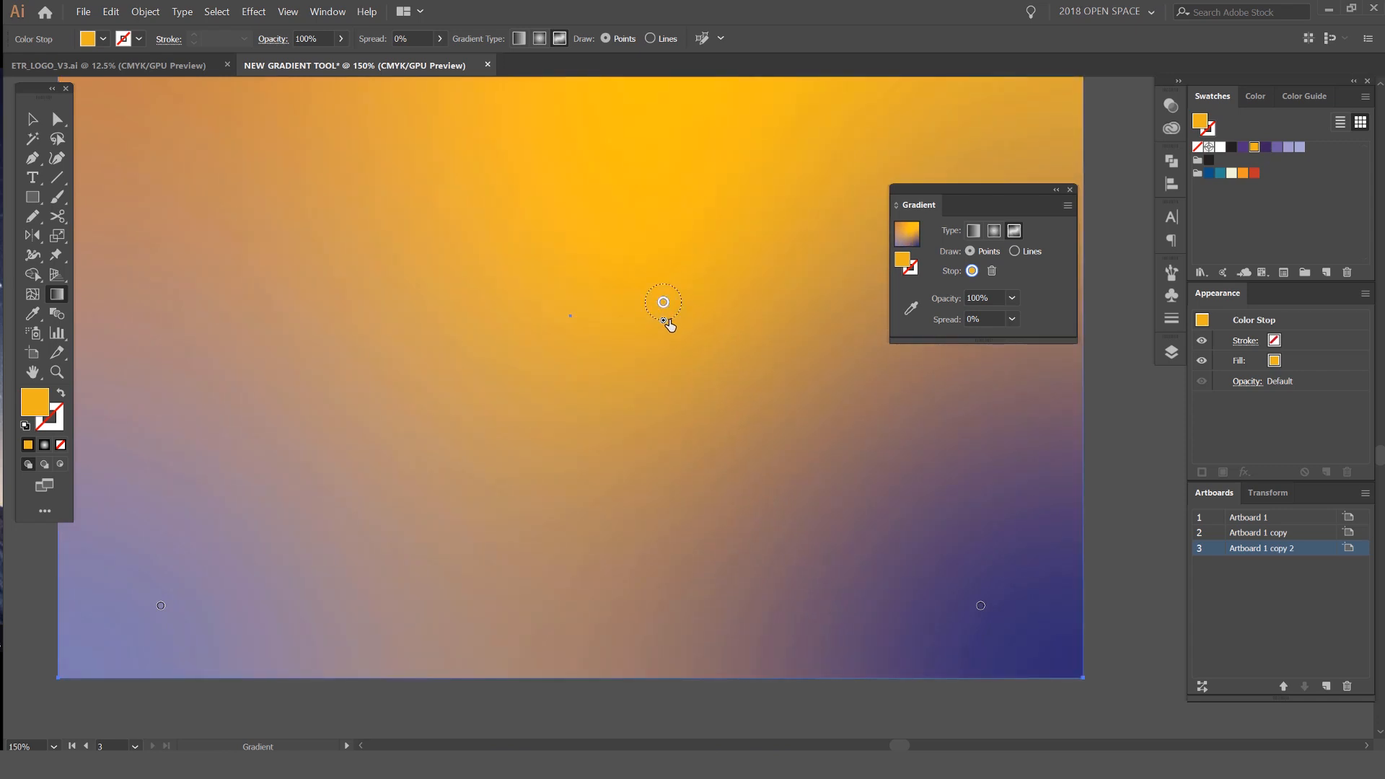
pyautogui.moveTo(658, 281)
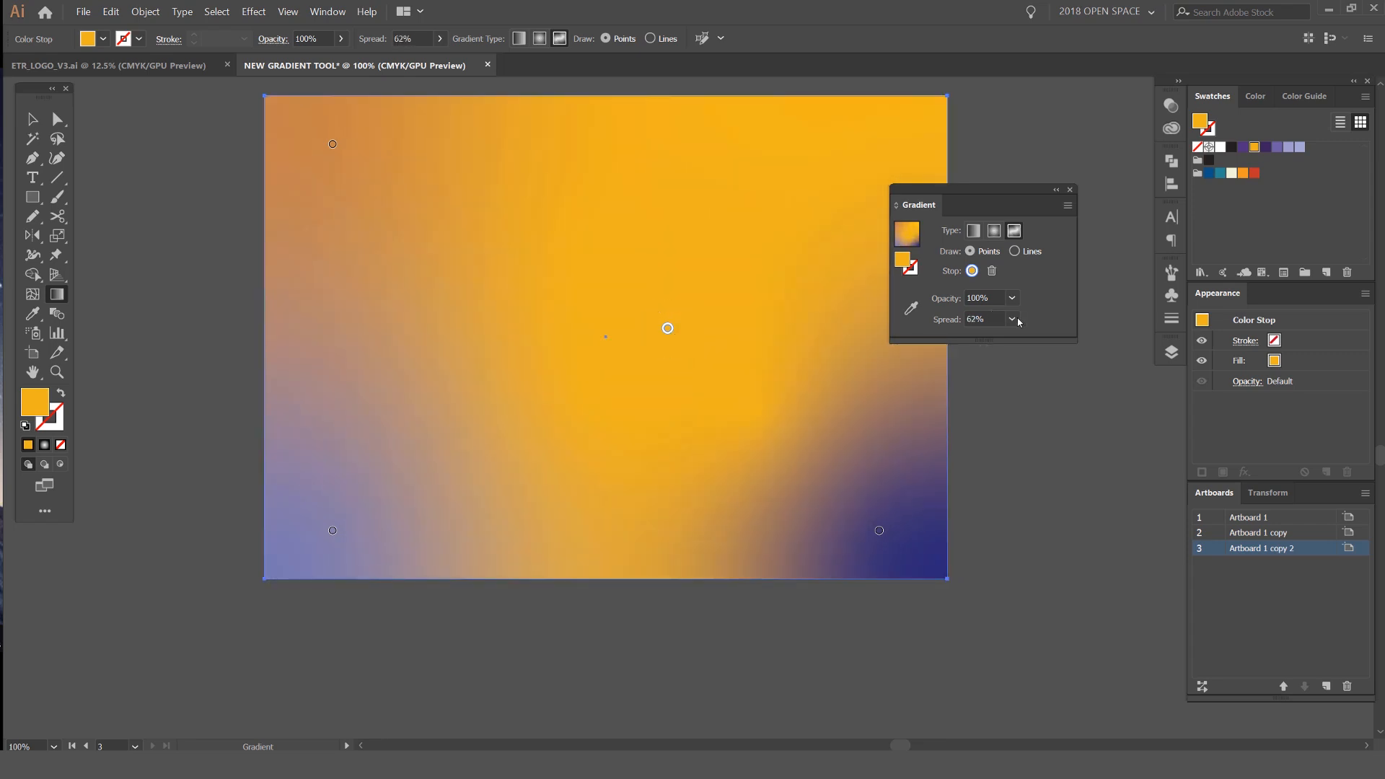
# Step: Widen the orange point's Spread to a preset value from the dropdown
pyautogui.tripleClick(981, 319)
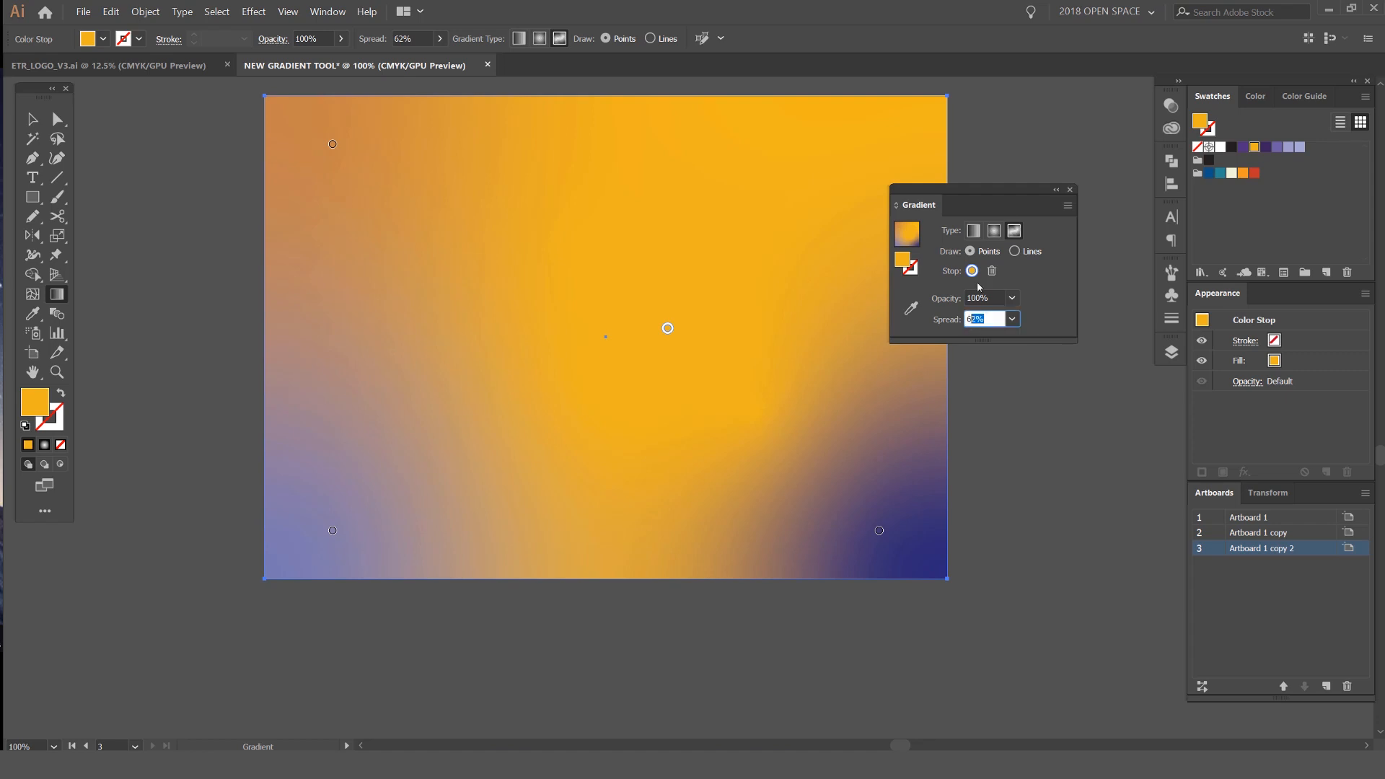
pyautogui.click(1011, 319)
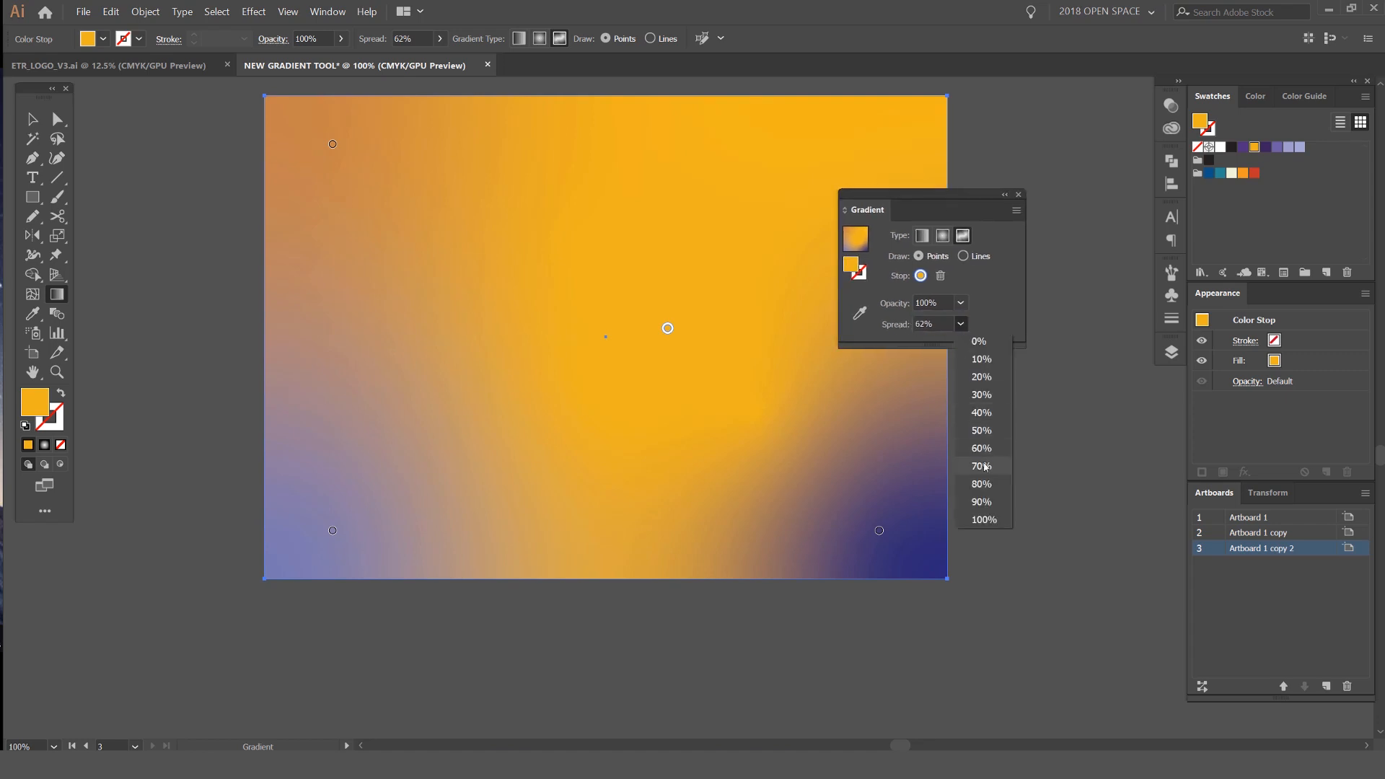
pyautogui.click(981, 466)
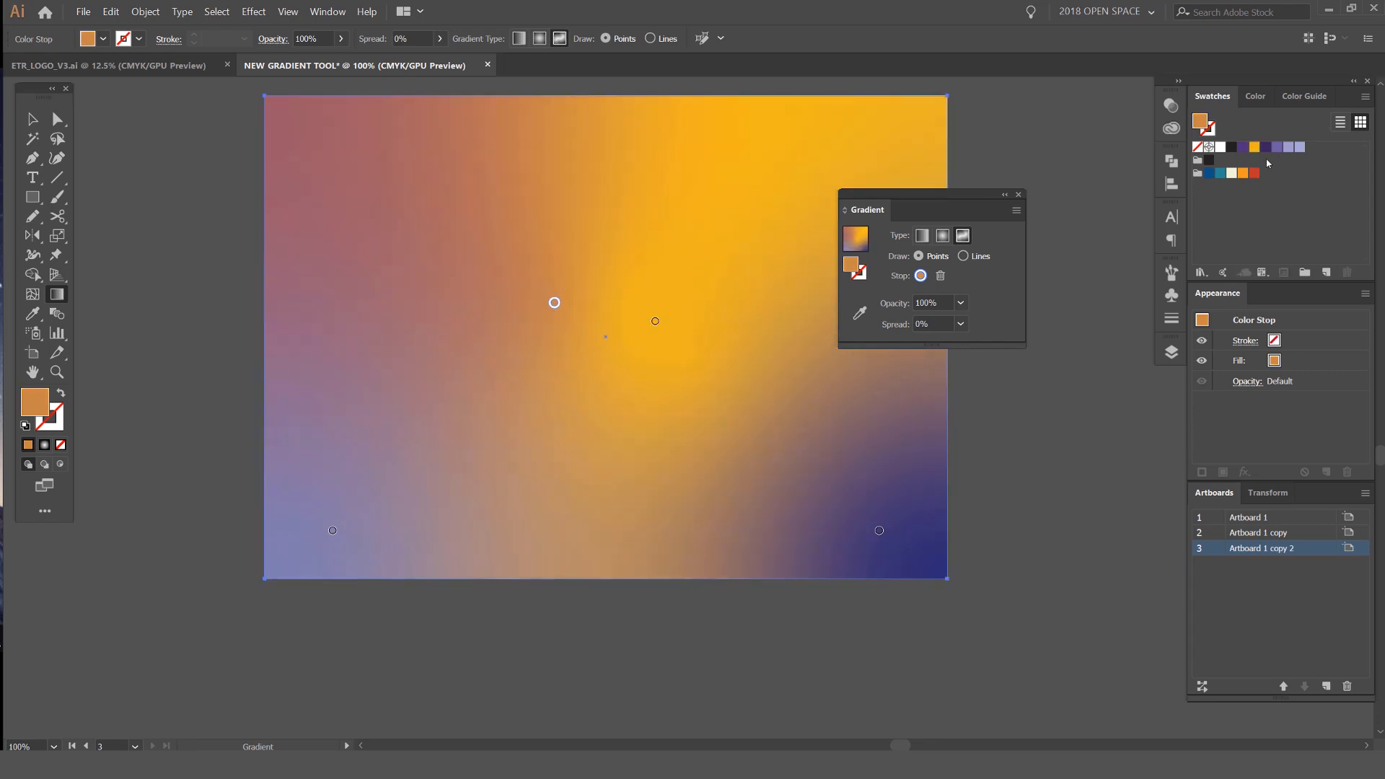
# Step: Recolour the left point dark purple, add a point left of centre and reselect the orange point
pyautogui.click(1242, 147)
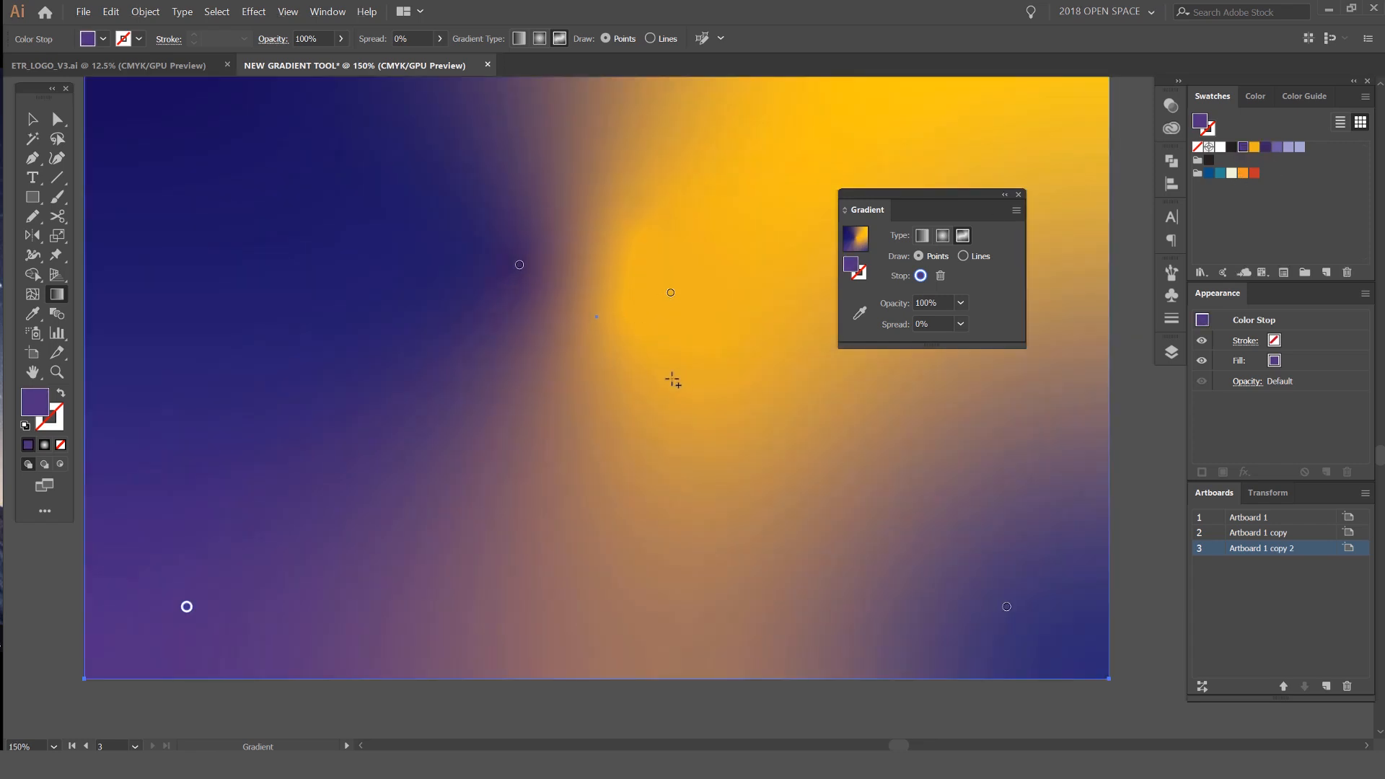
pyautogui.moveTo(426, 437)
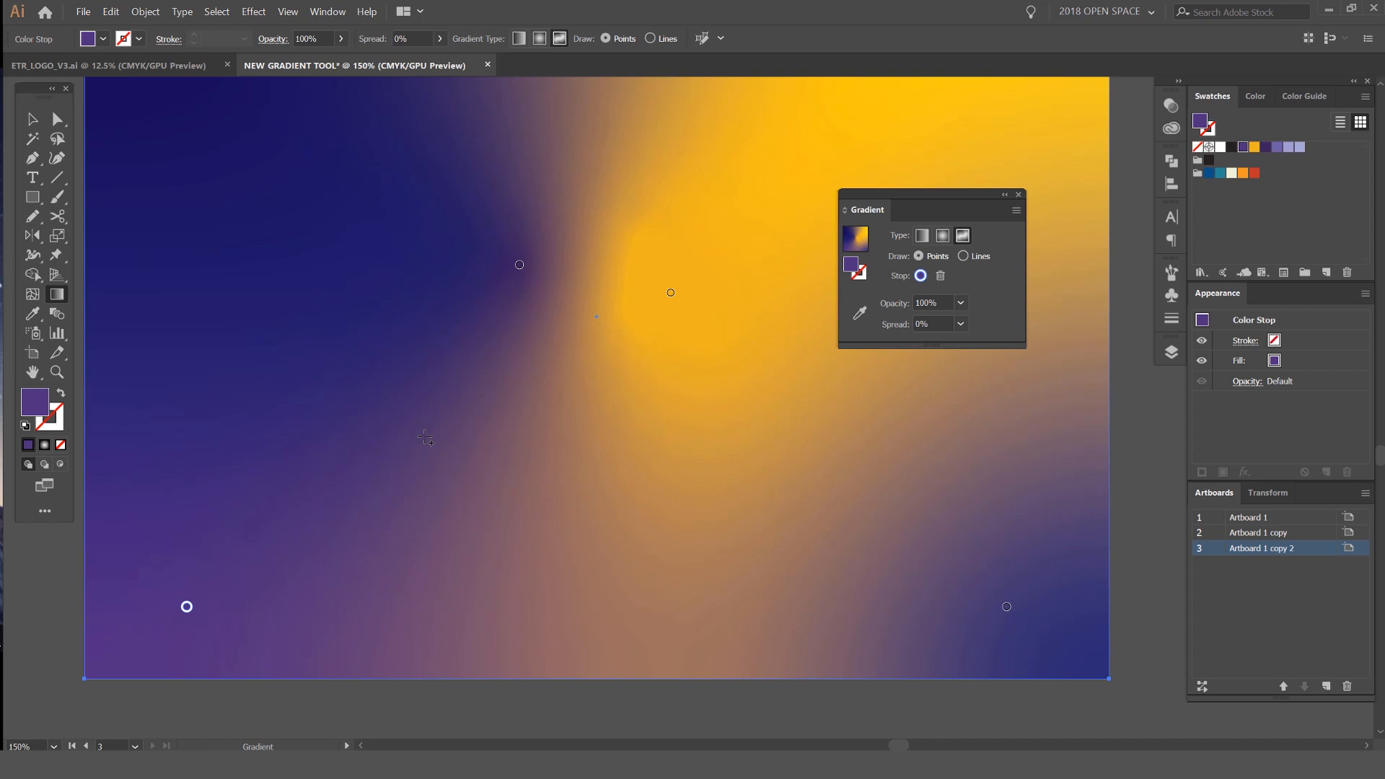
pyautogui.click(797, 489)
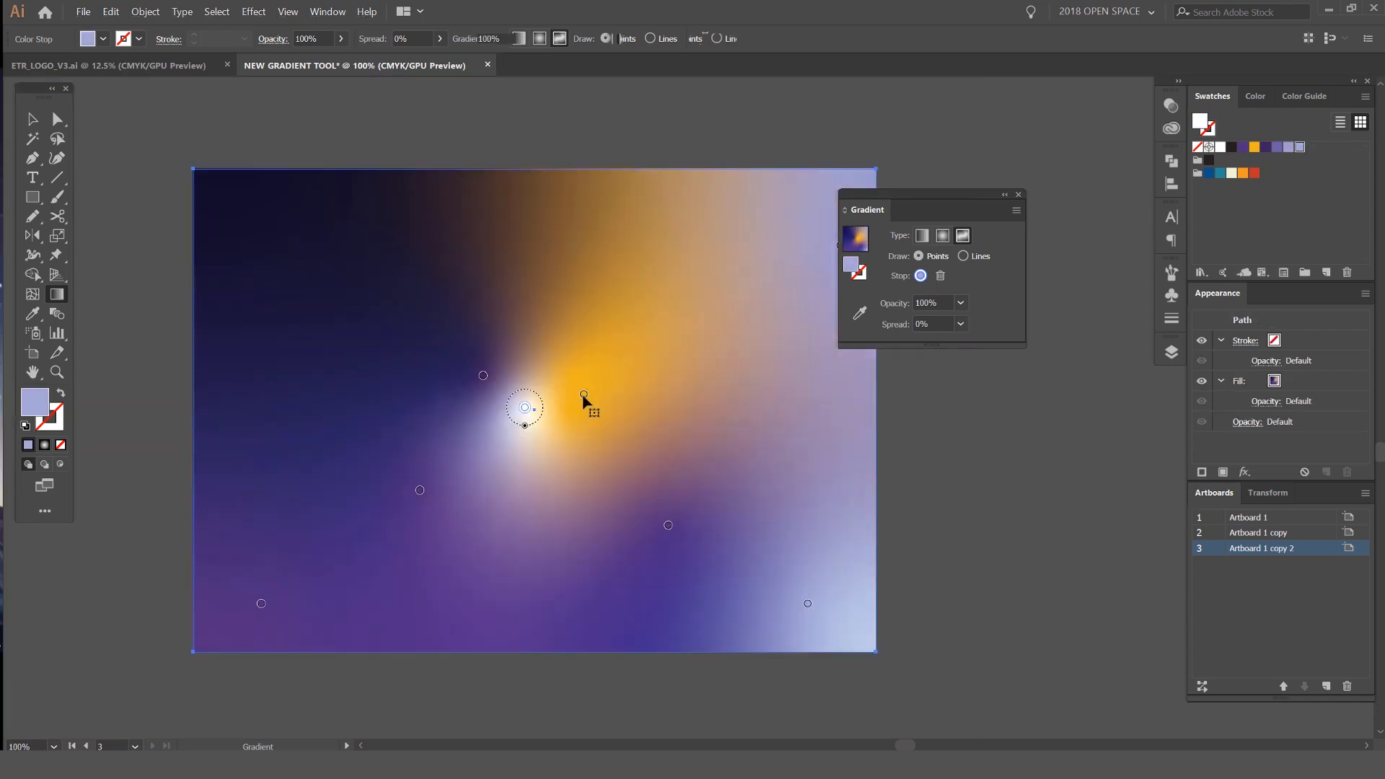
pyautogui.click(31, 118)
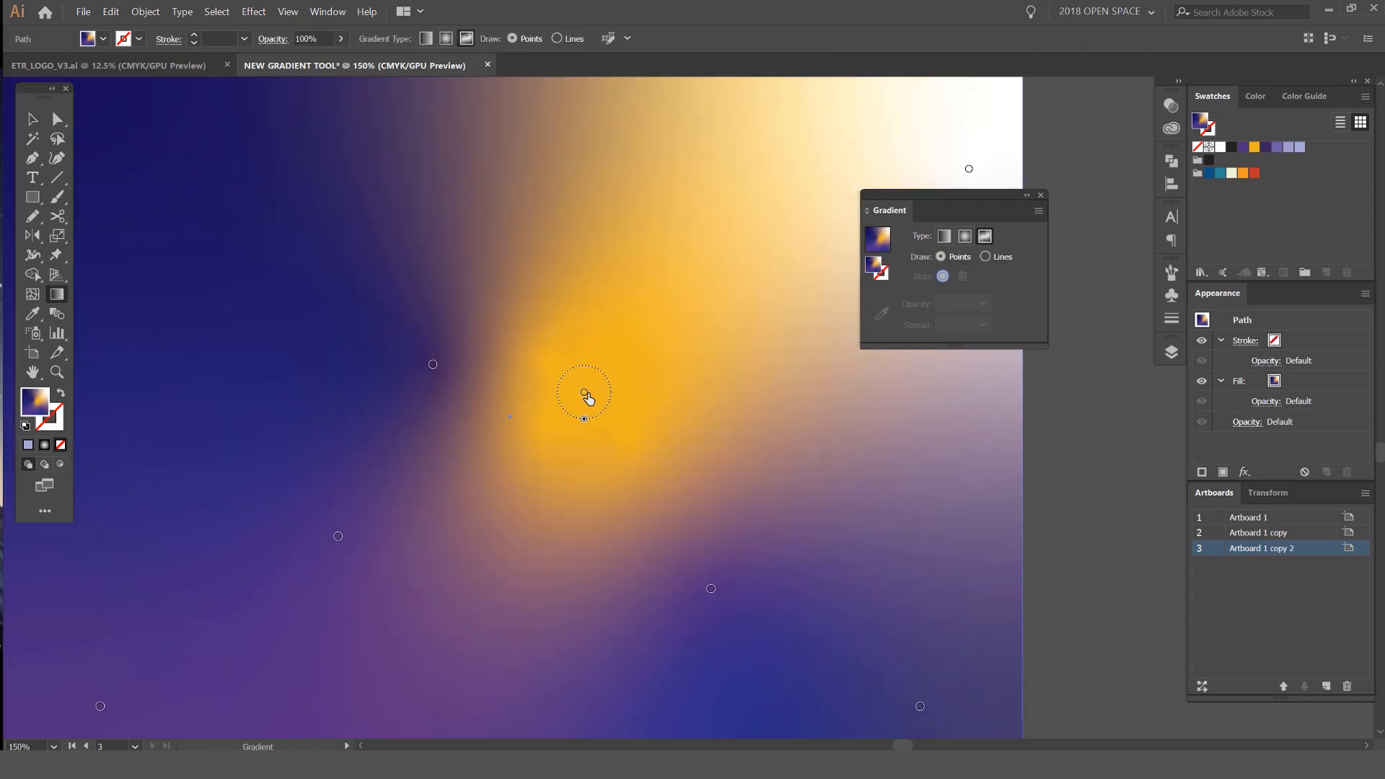
pyautogui.click(30, 120)
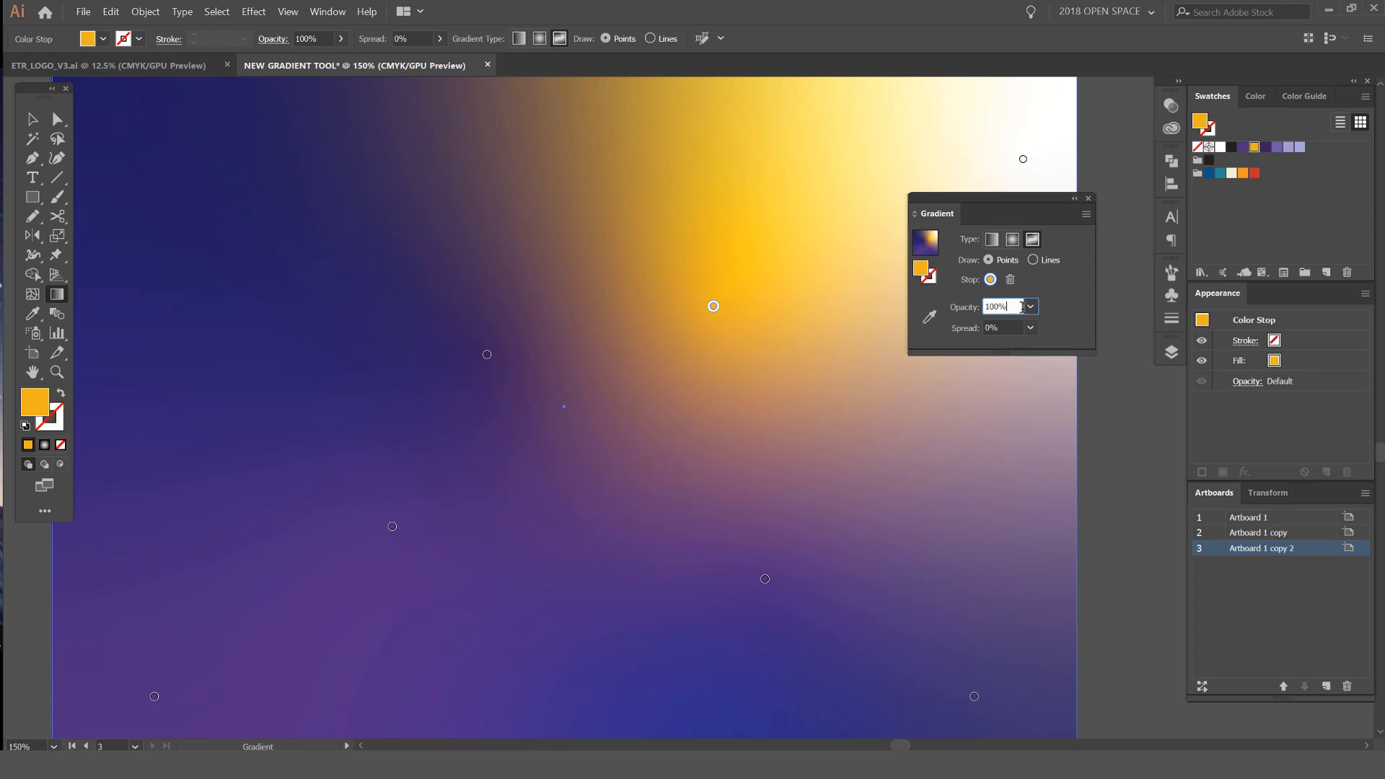
pyautogui.tripleClick(998, 306)
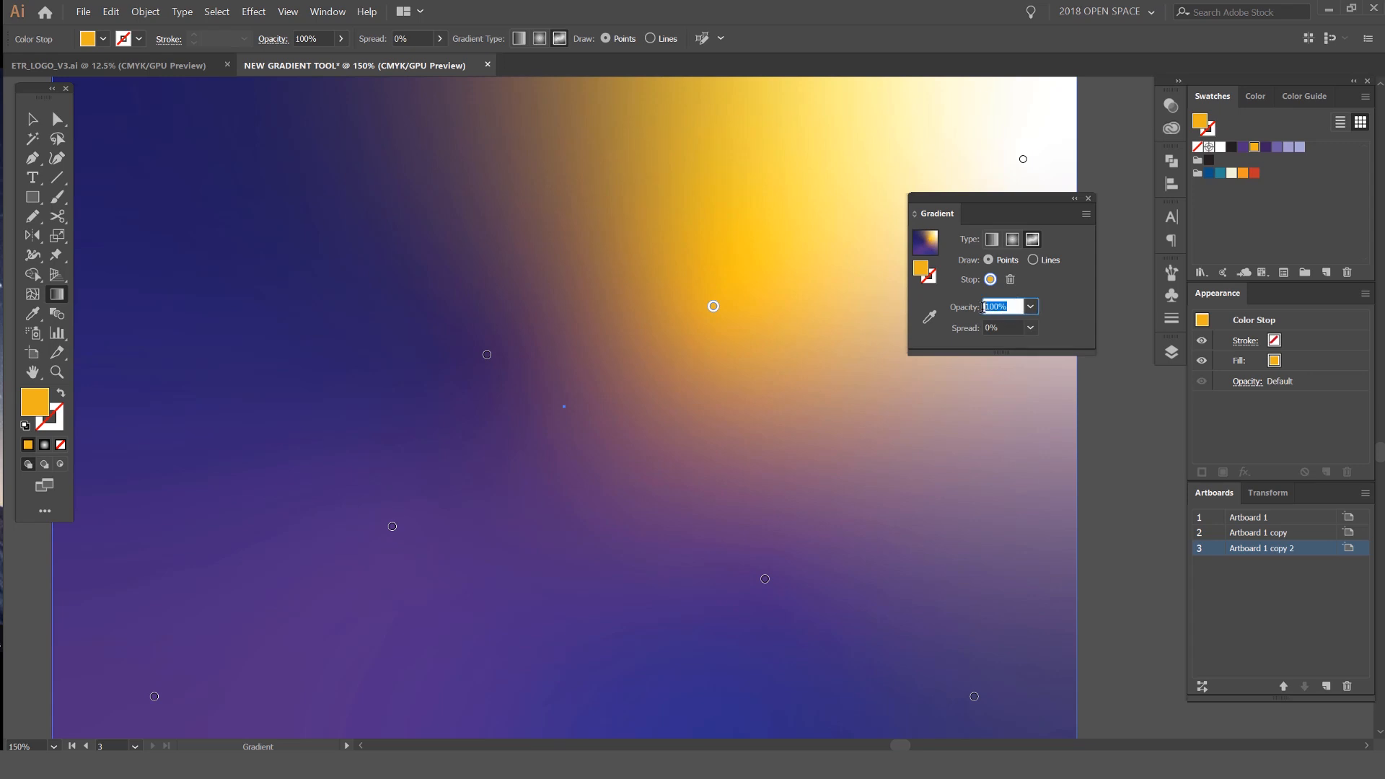
# Step: Set the selected colour stop's opacity to 10%
pyautogui.write('10')
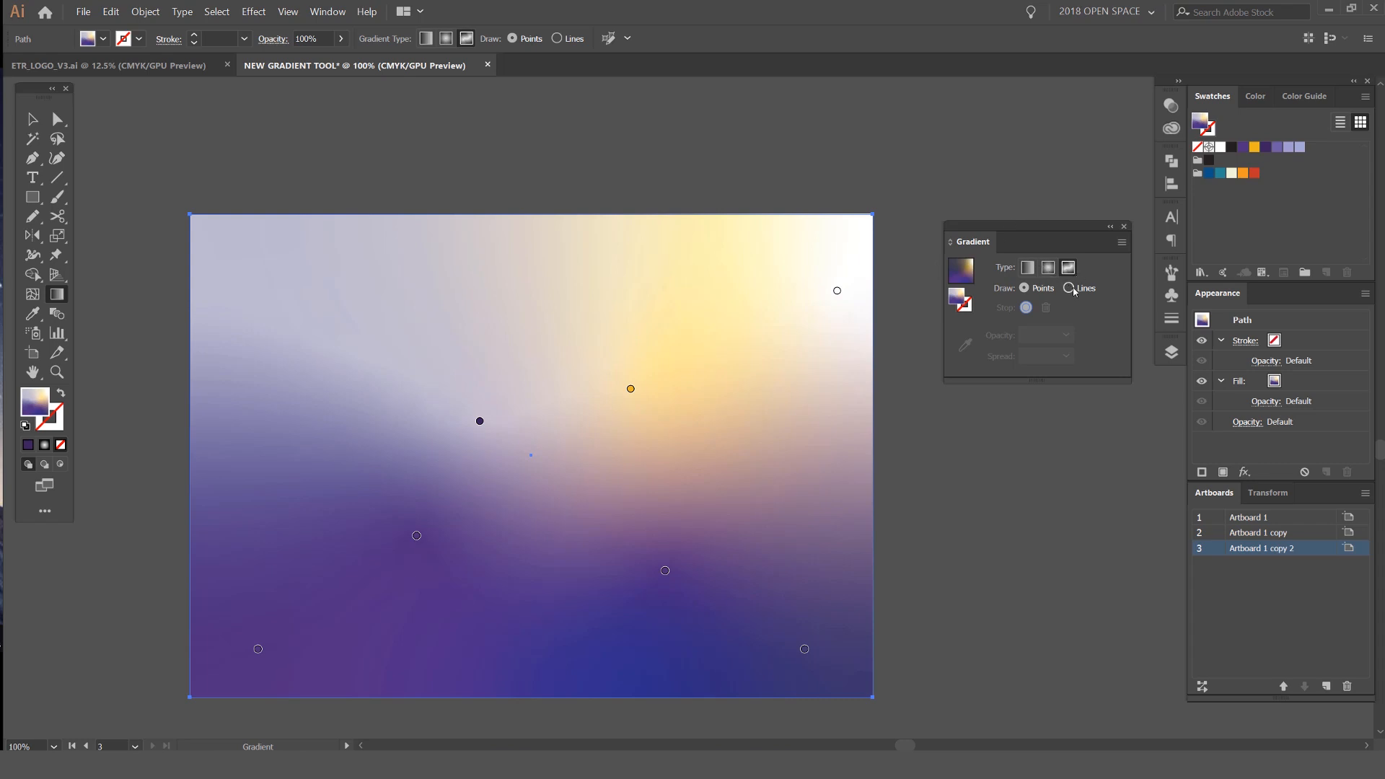
# Step: Select the orange, faded purple and white stops and delete the white one
pyautogui.click(631, 388)
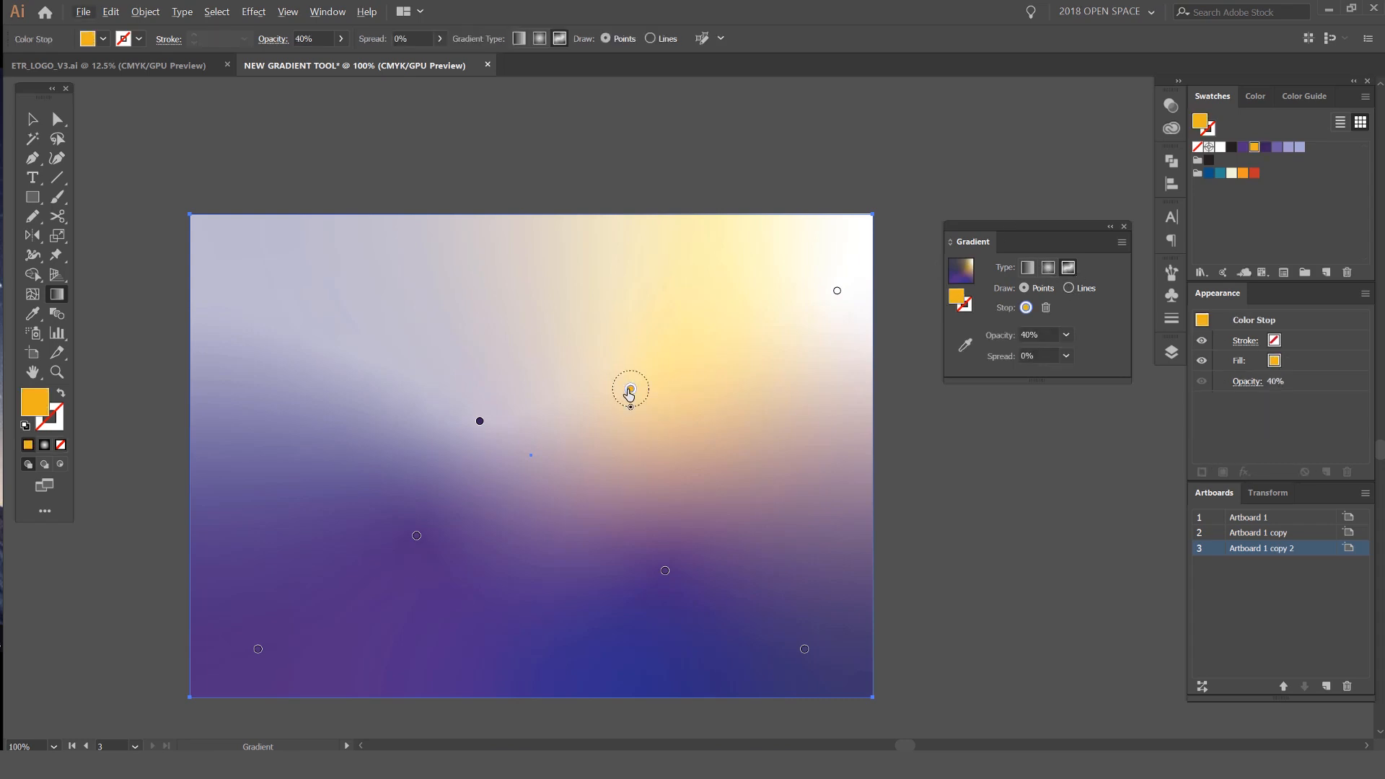
pyautogui.click(479, 421)
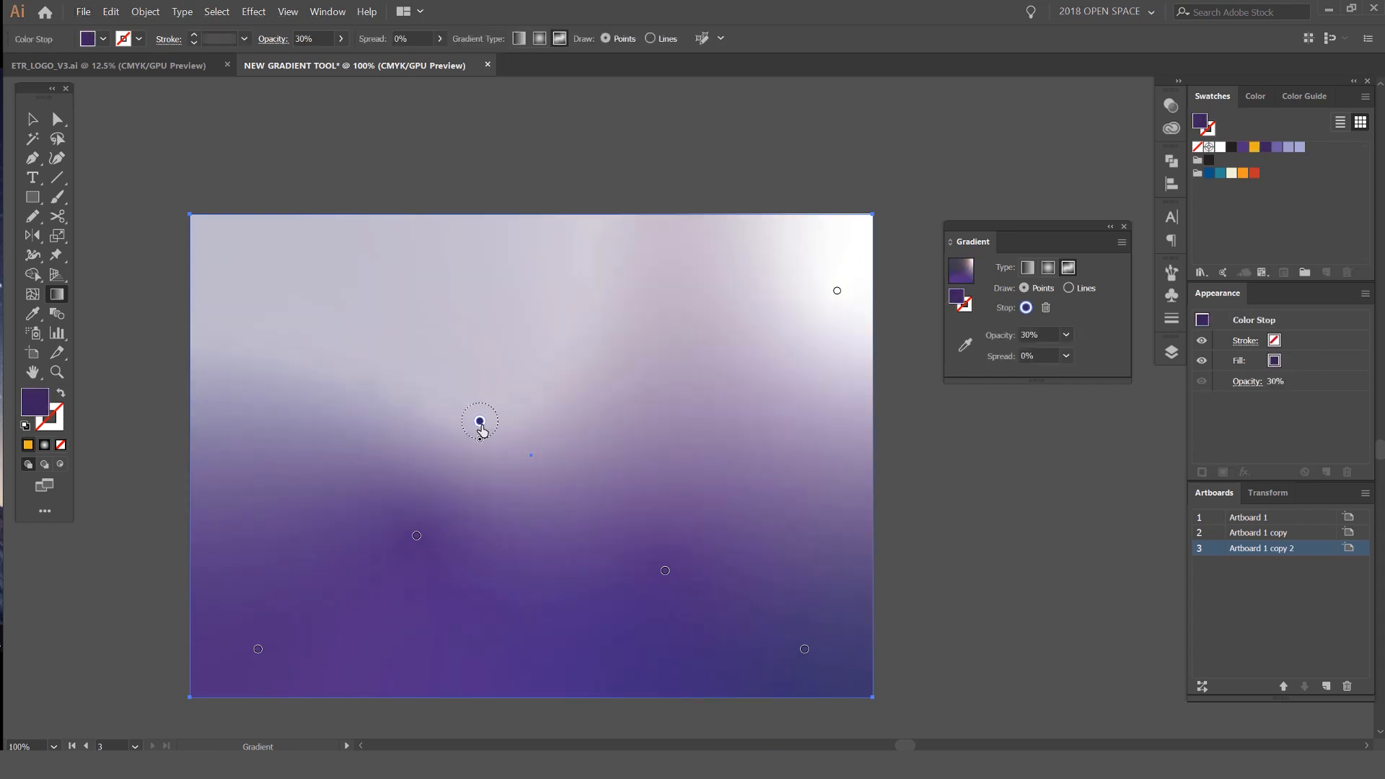
pyautogui.click(415, 537)
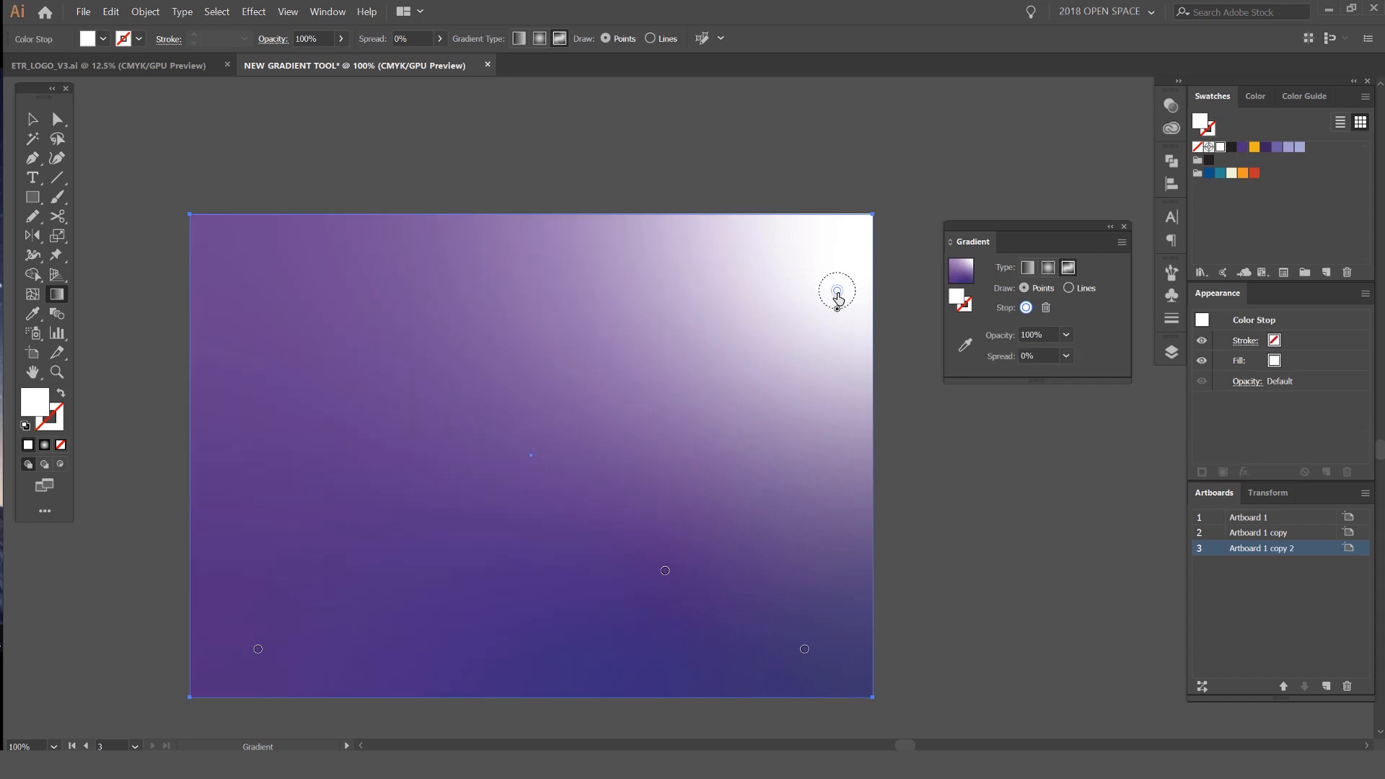
pyautogui.click(665, 571)
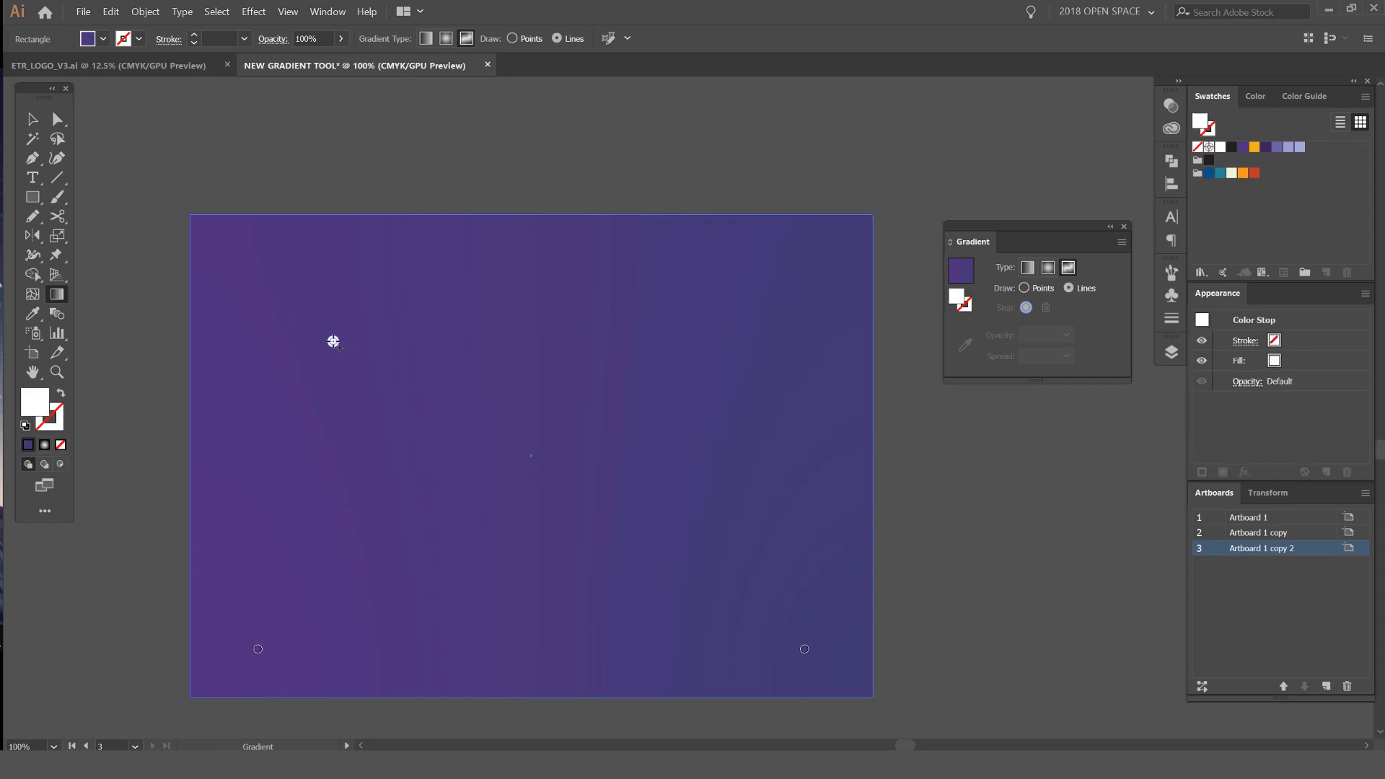
# Step: Refill the rectangle as a freeform gradient and draw a curved line of stops from the top-left corner
pyautogui.click(1253, 148)
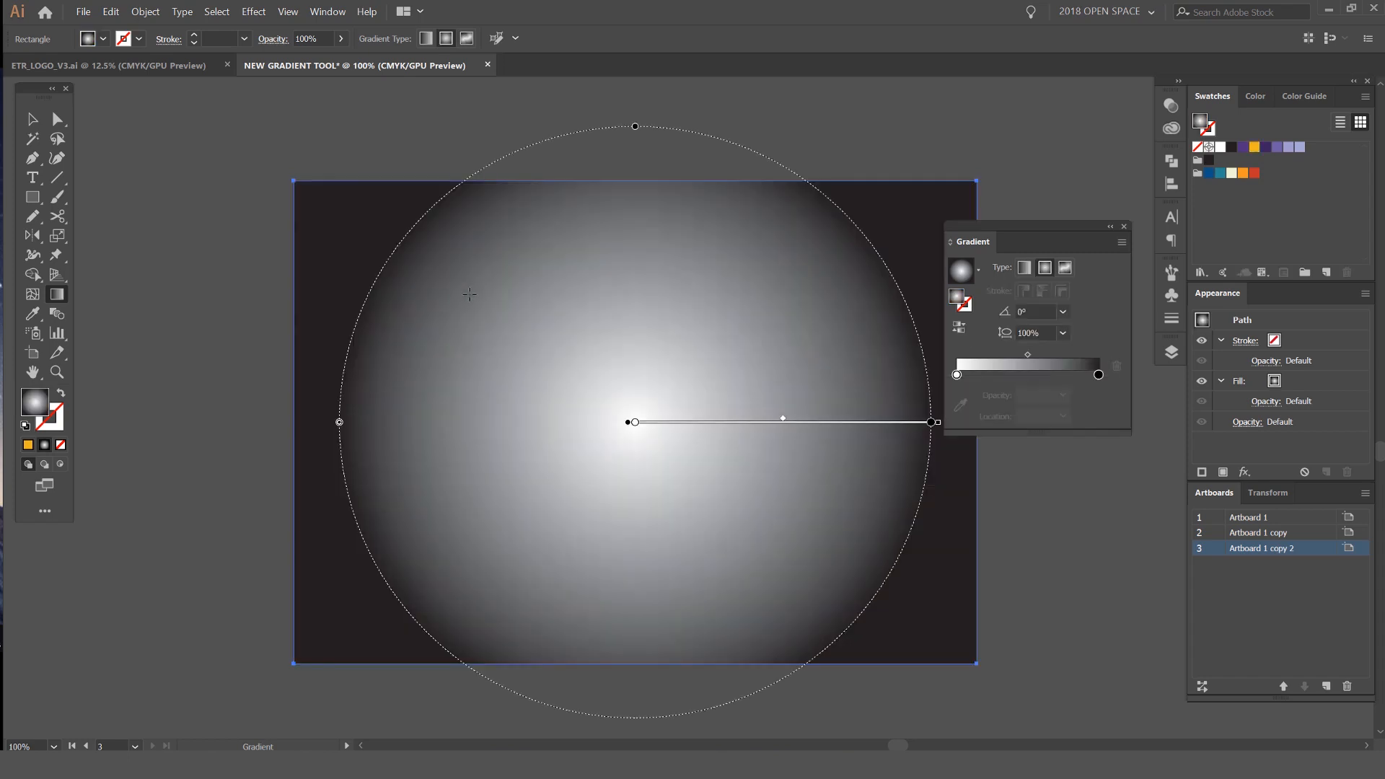
pyautogui.click(1065, 267)
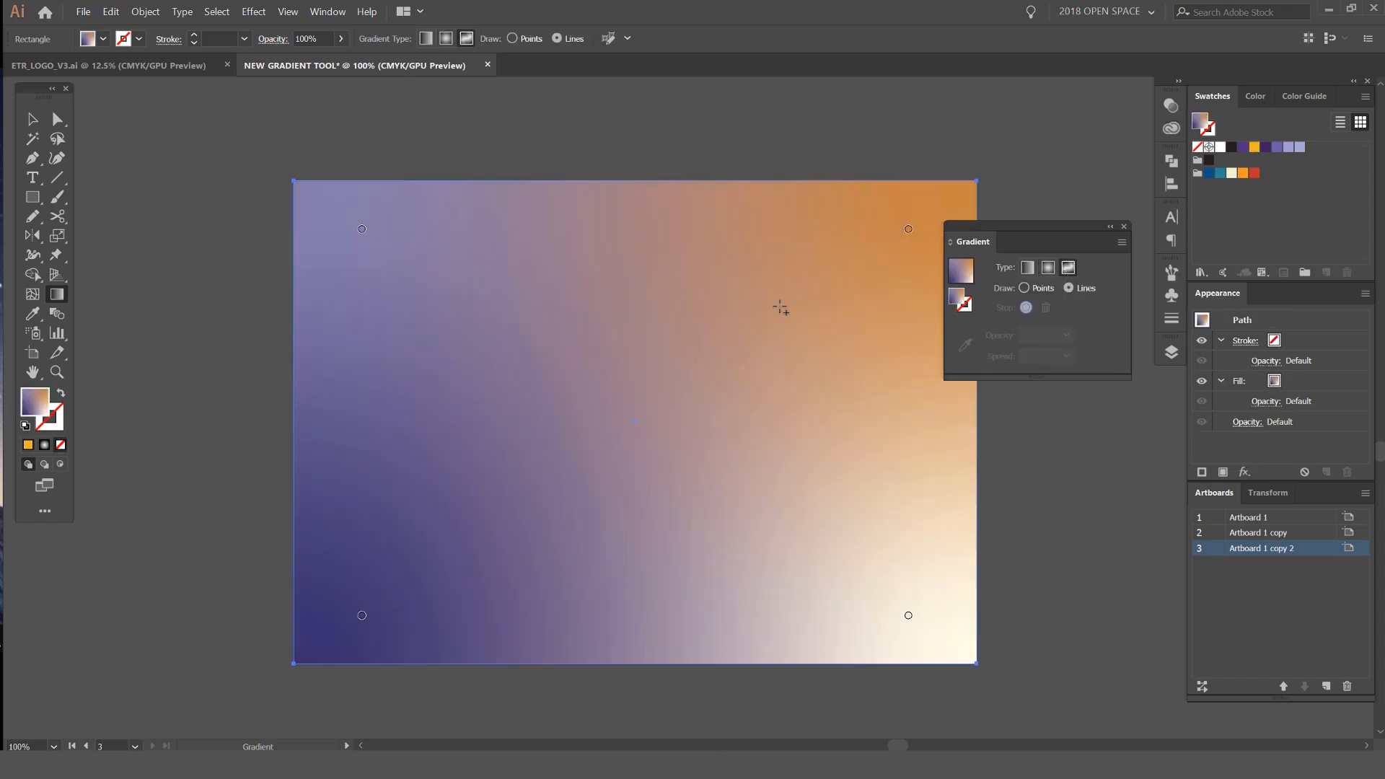
pyautogui.click(361, 229)
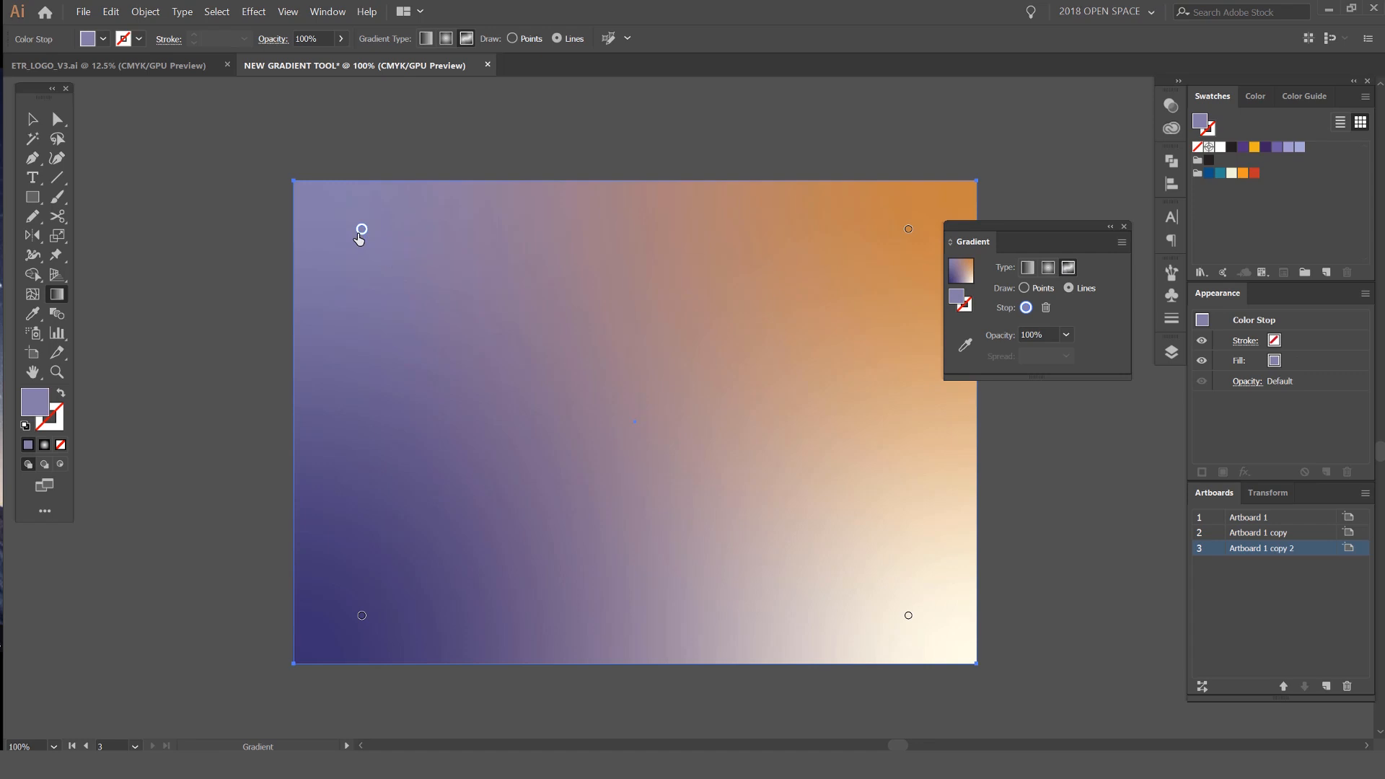
pyautogui.moveTo(363, 234)
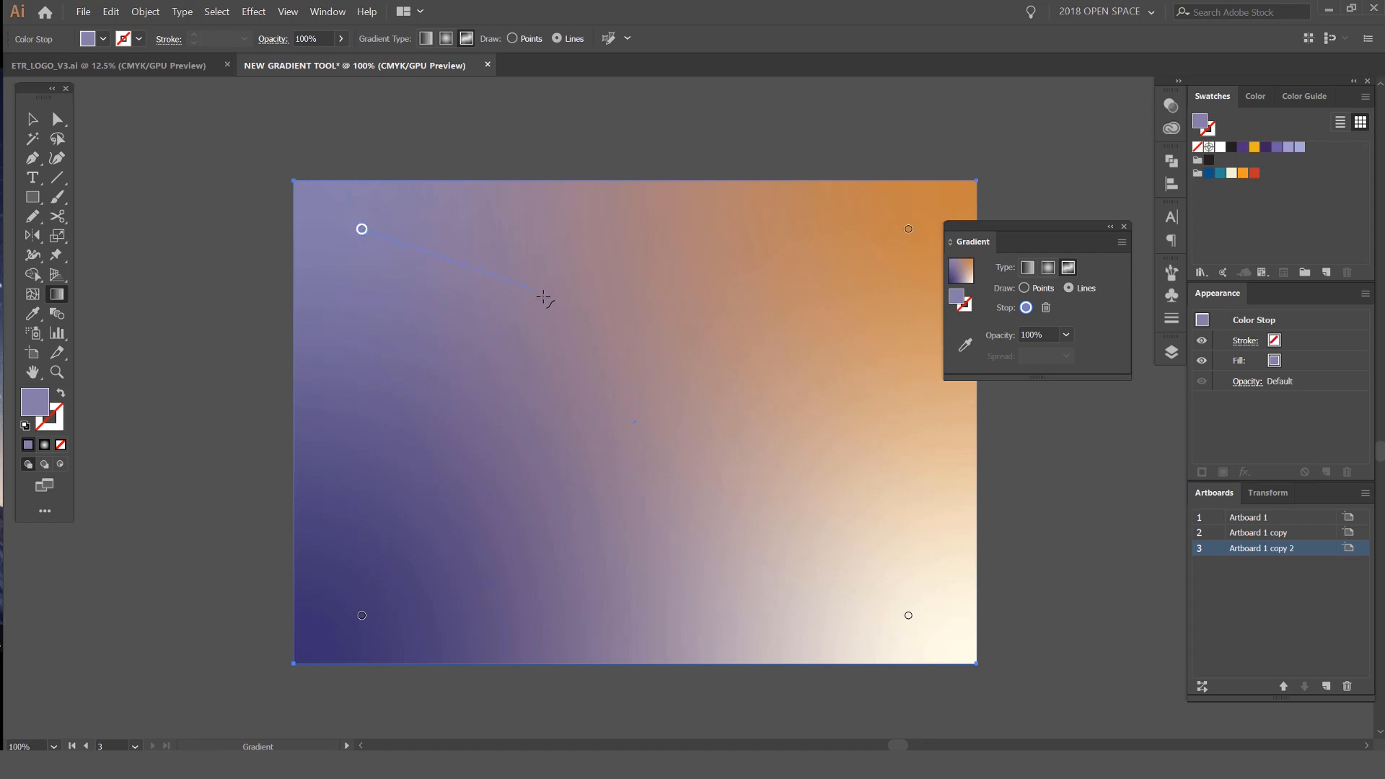
pyautogui.moveTo(360, 229); pyautogui.dragTo(524, 281)
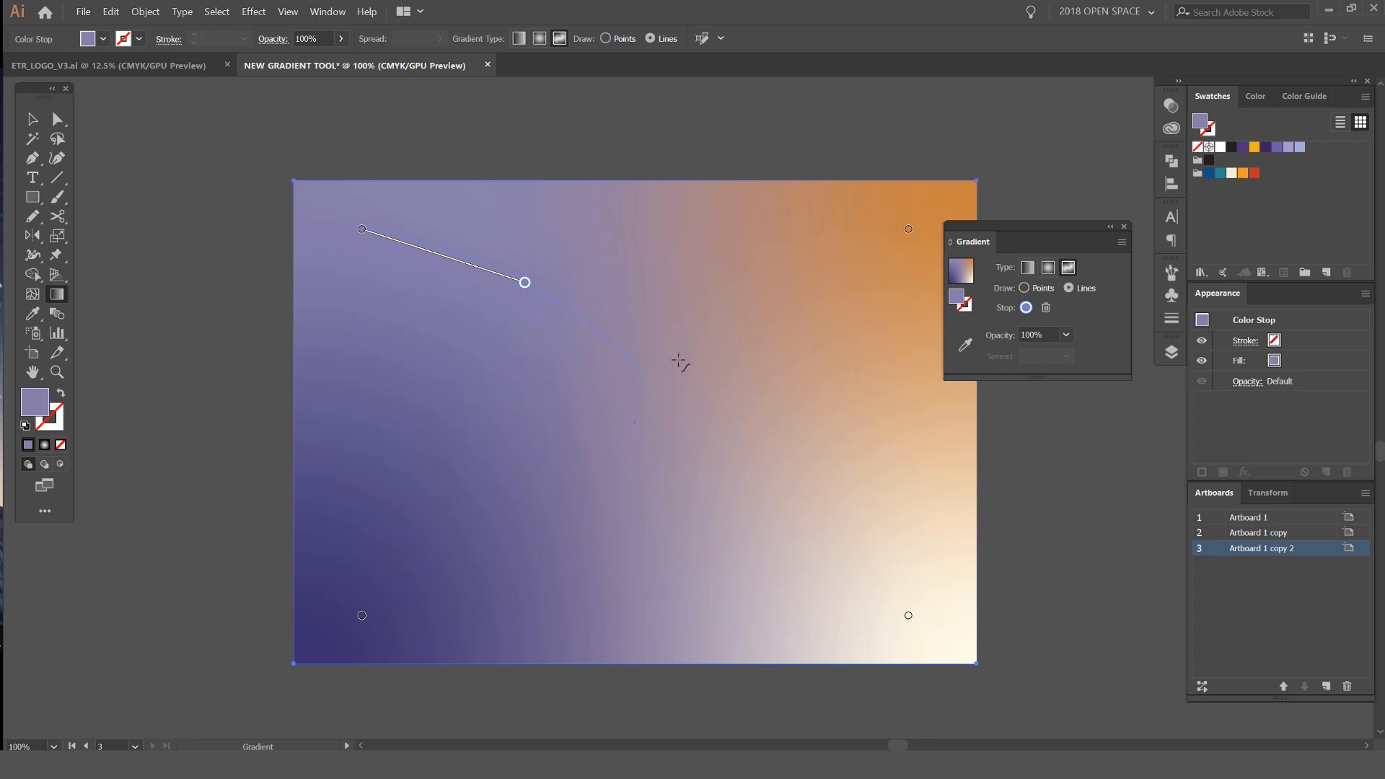
pyautogui.moveTo(711, 249)
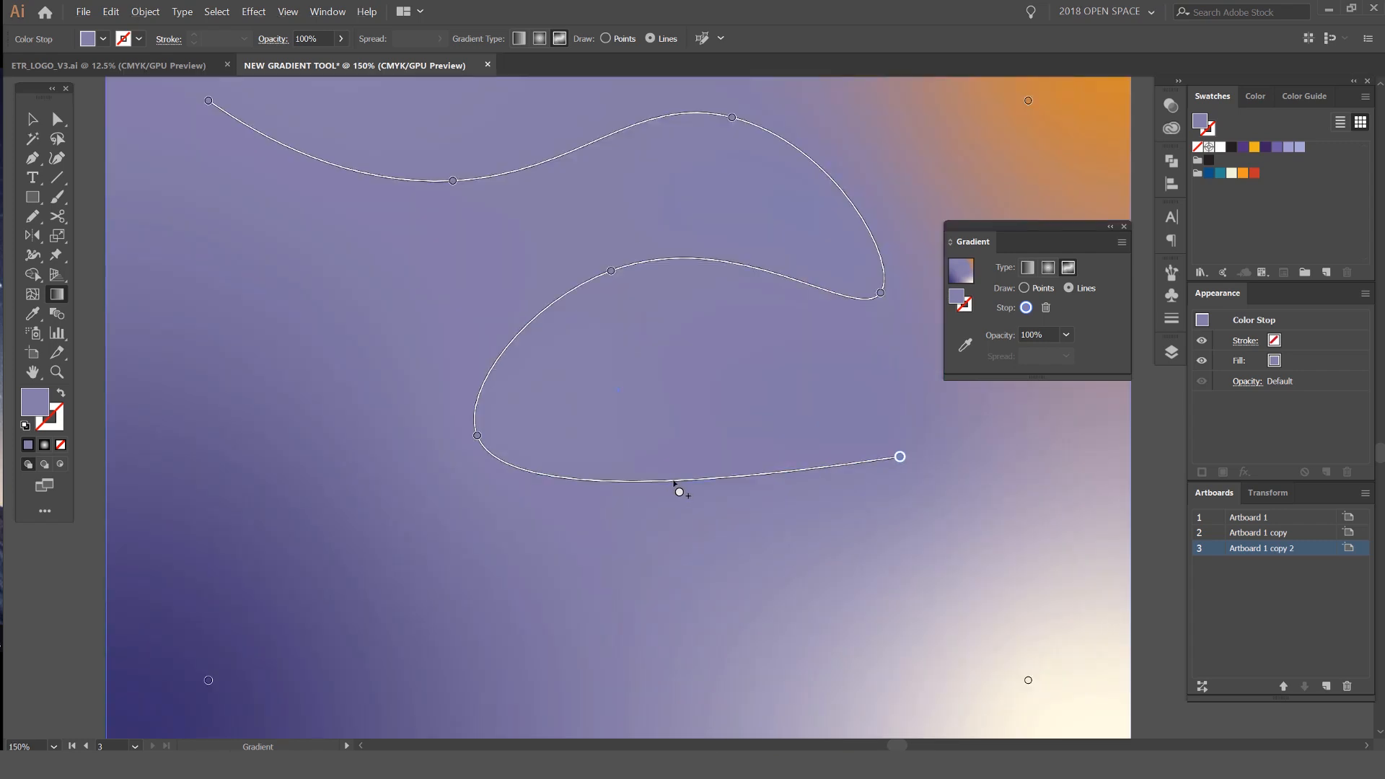
pyautogui.click(674, 479)
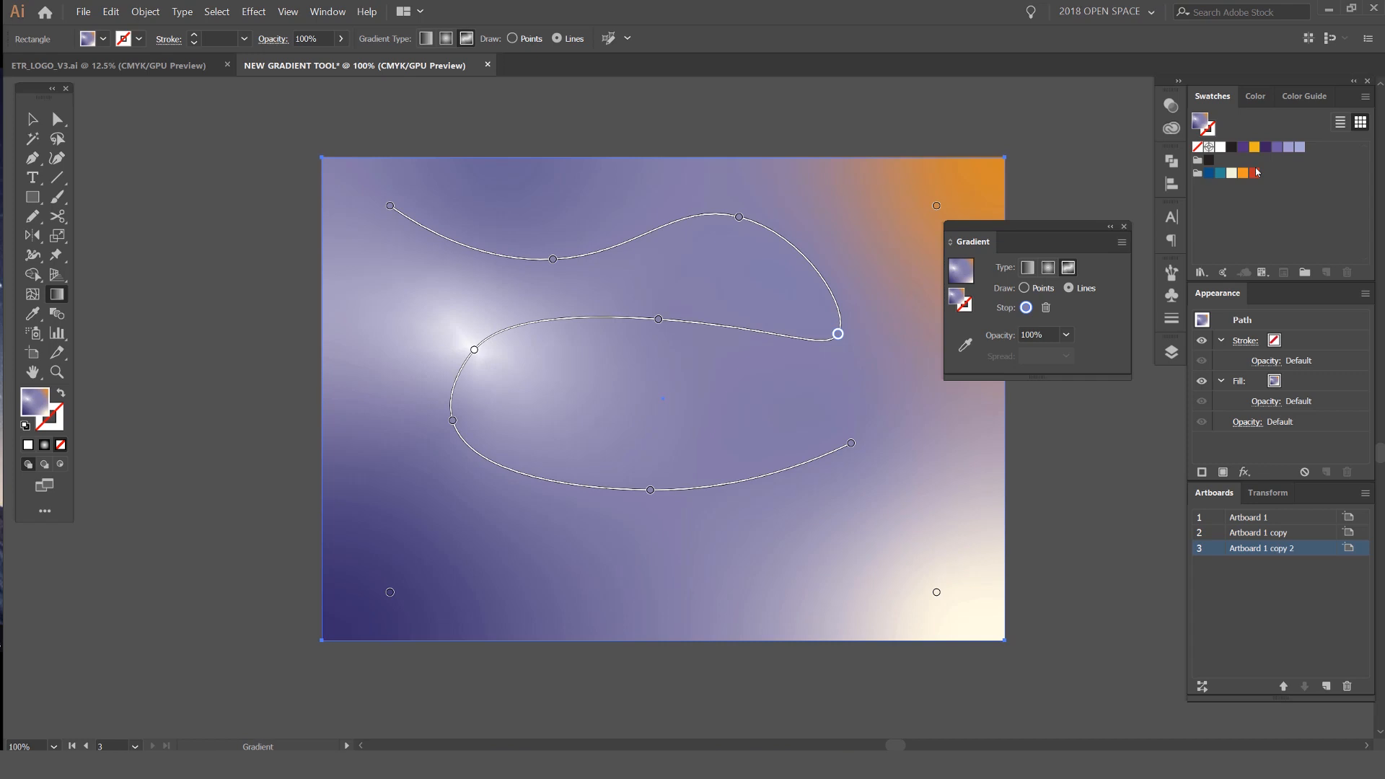
# Step: Colour a middle stop on the curve red and start a second curved gradient line
pyautogui.click(658, 319)
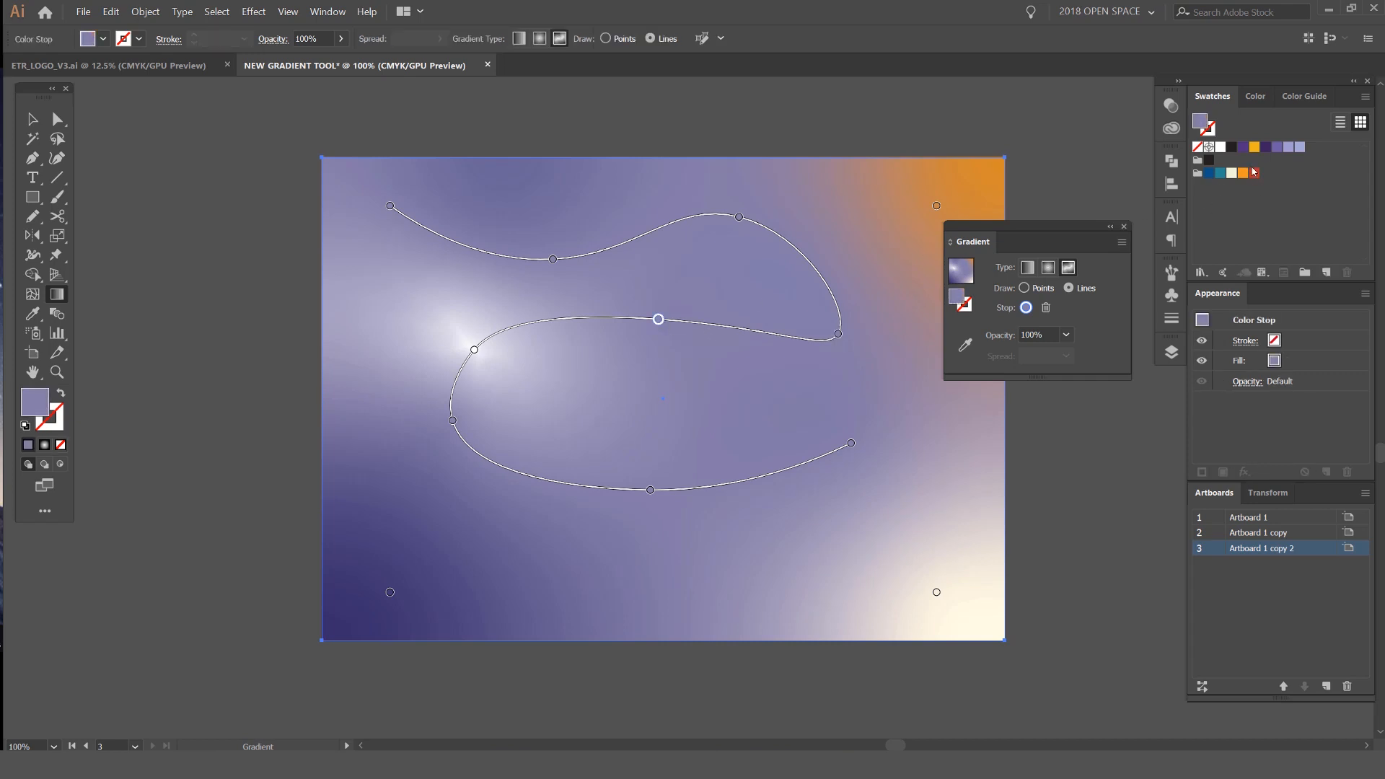
pyautogui.click(1236, 171)
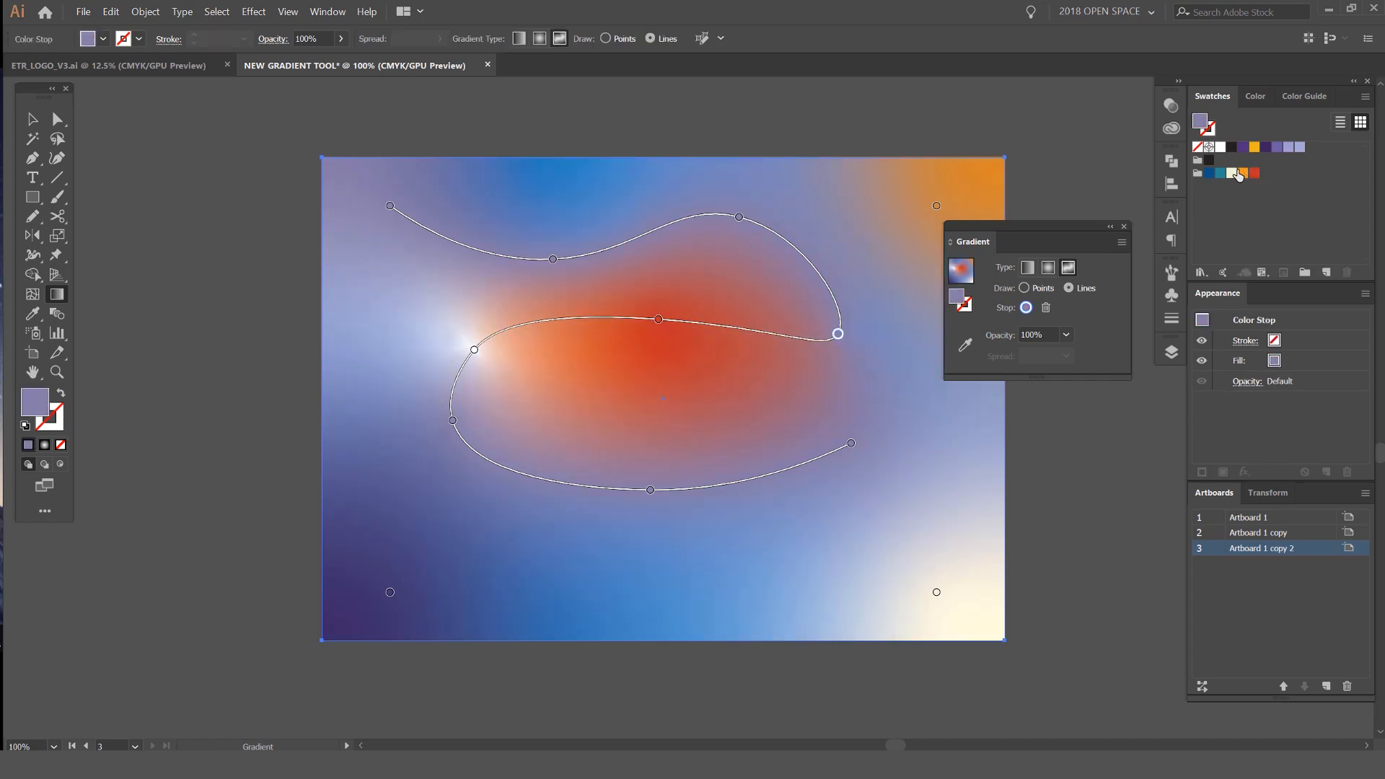
pyautogui.click(1230, 171)
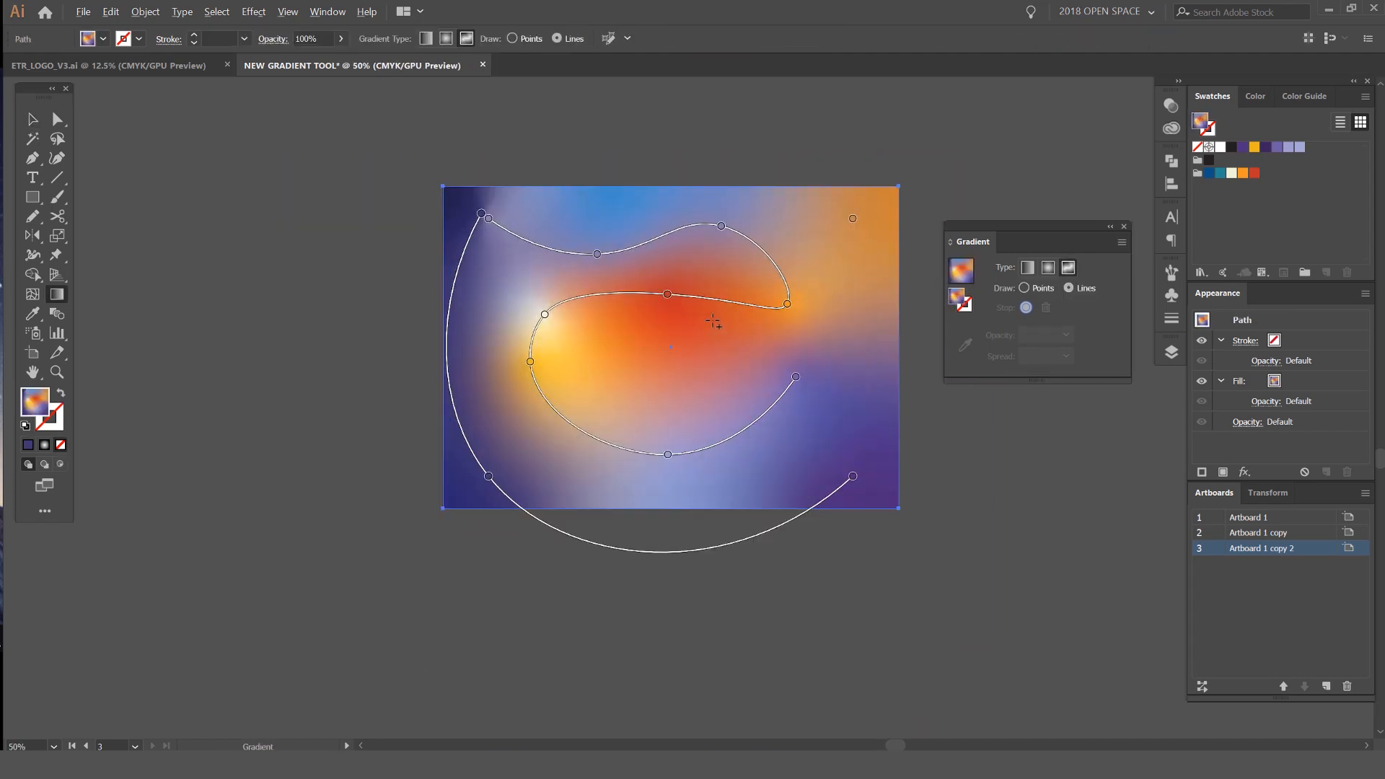
# Step: Delete the upper curve's end stop and drag stops to reshape the lines into one hooked loop
pyautogui.click(786, 307)
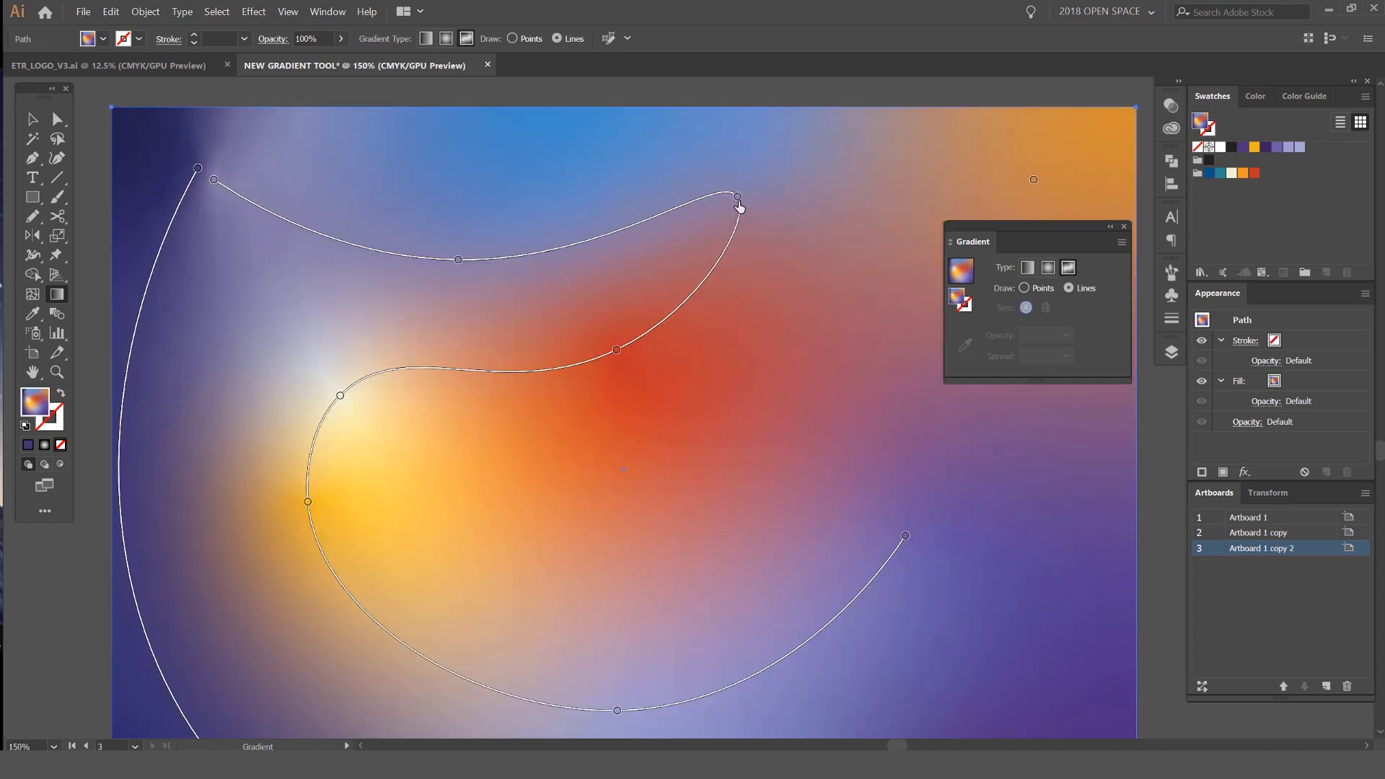
pyautogui.click(737, 196)
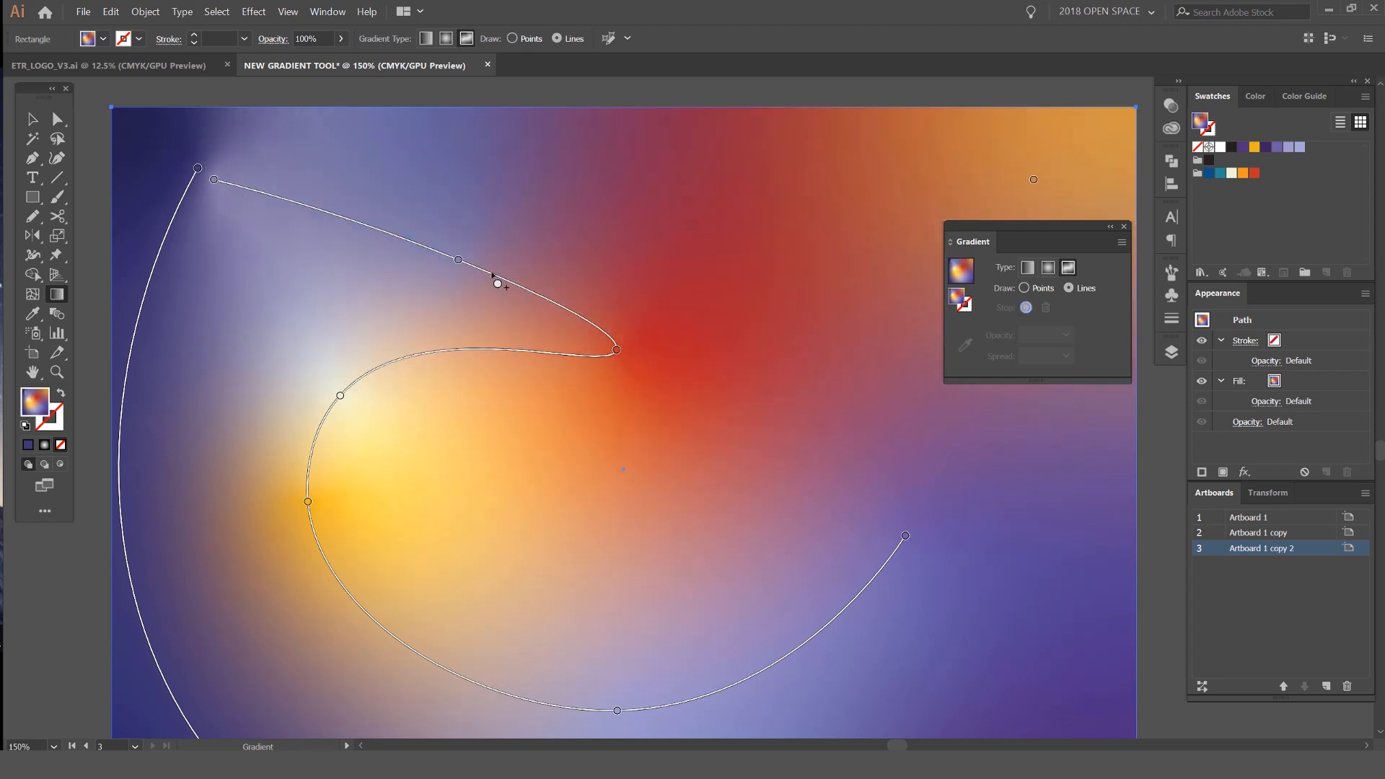
pyautogui.click(616, 352)
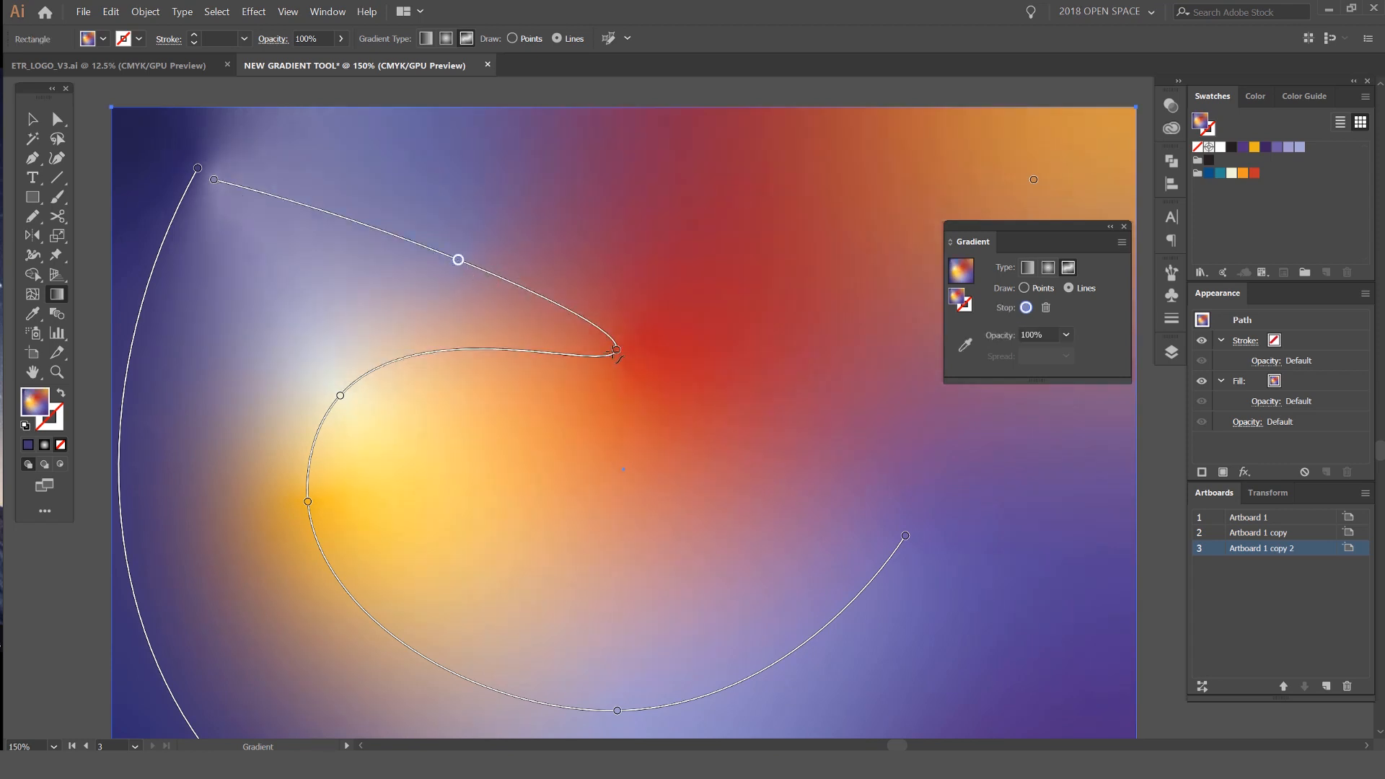
pyautogui.moveTo(458, 259); pyautogui.dragTo(501, 291)
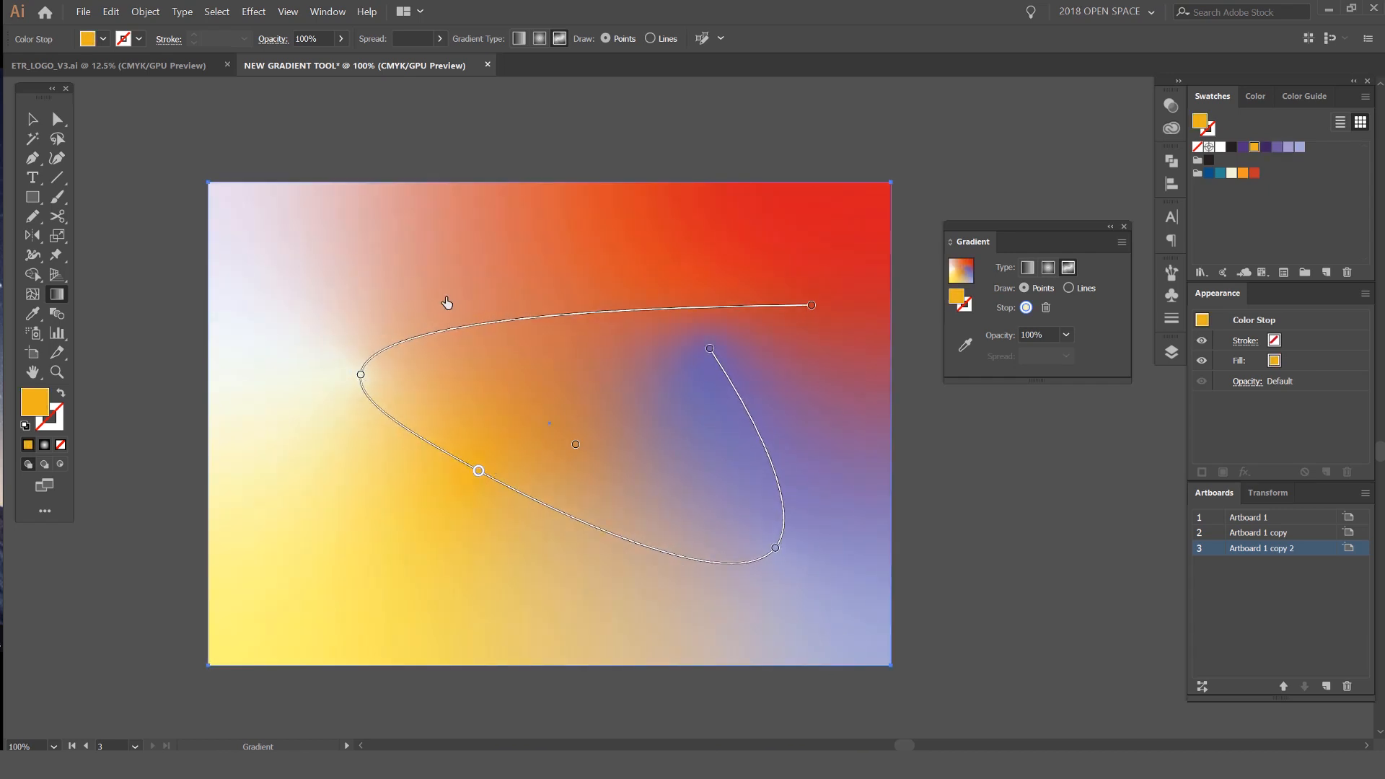
# Step: Recolour the loop's upper stop orange then red so the cream area turns warm orange-red
pyautogui.click(1252, 173)
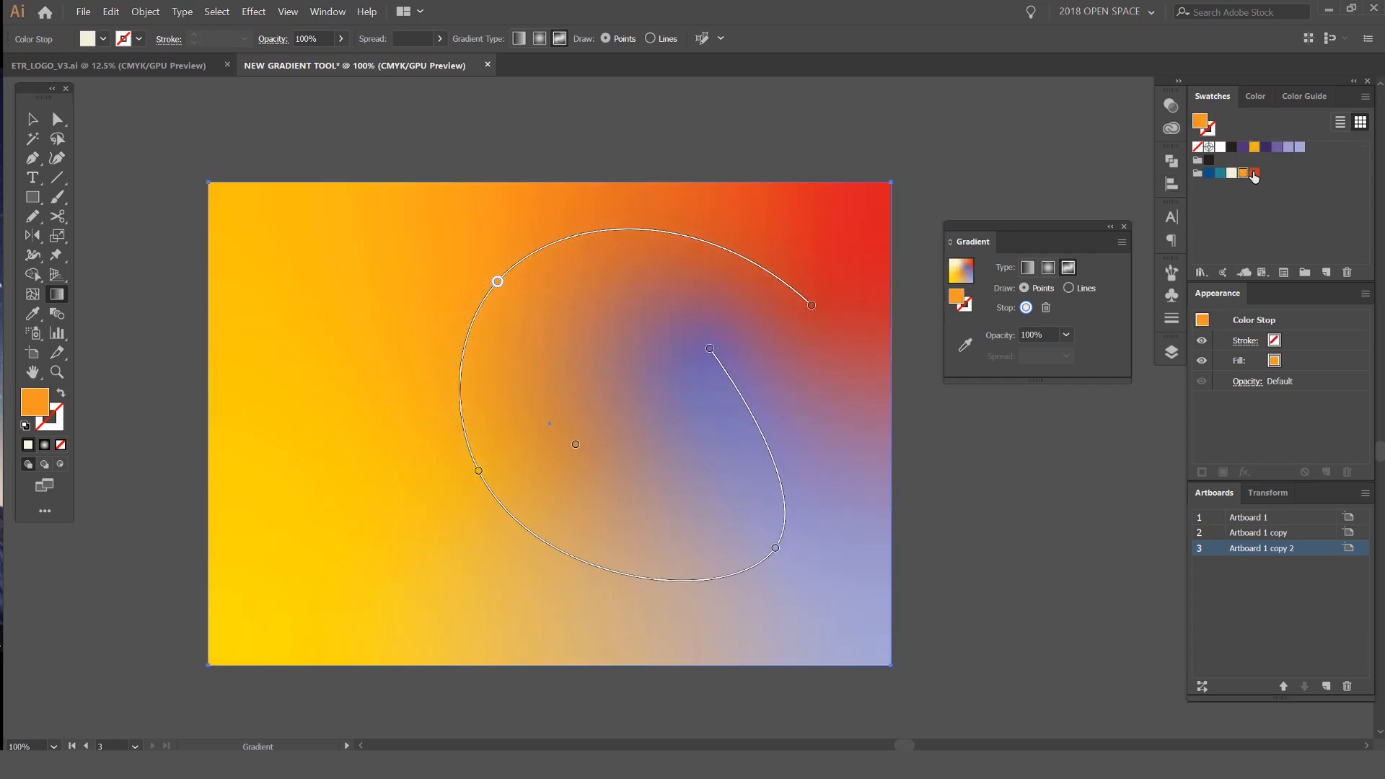
pyautogui.click(1252, 173)
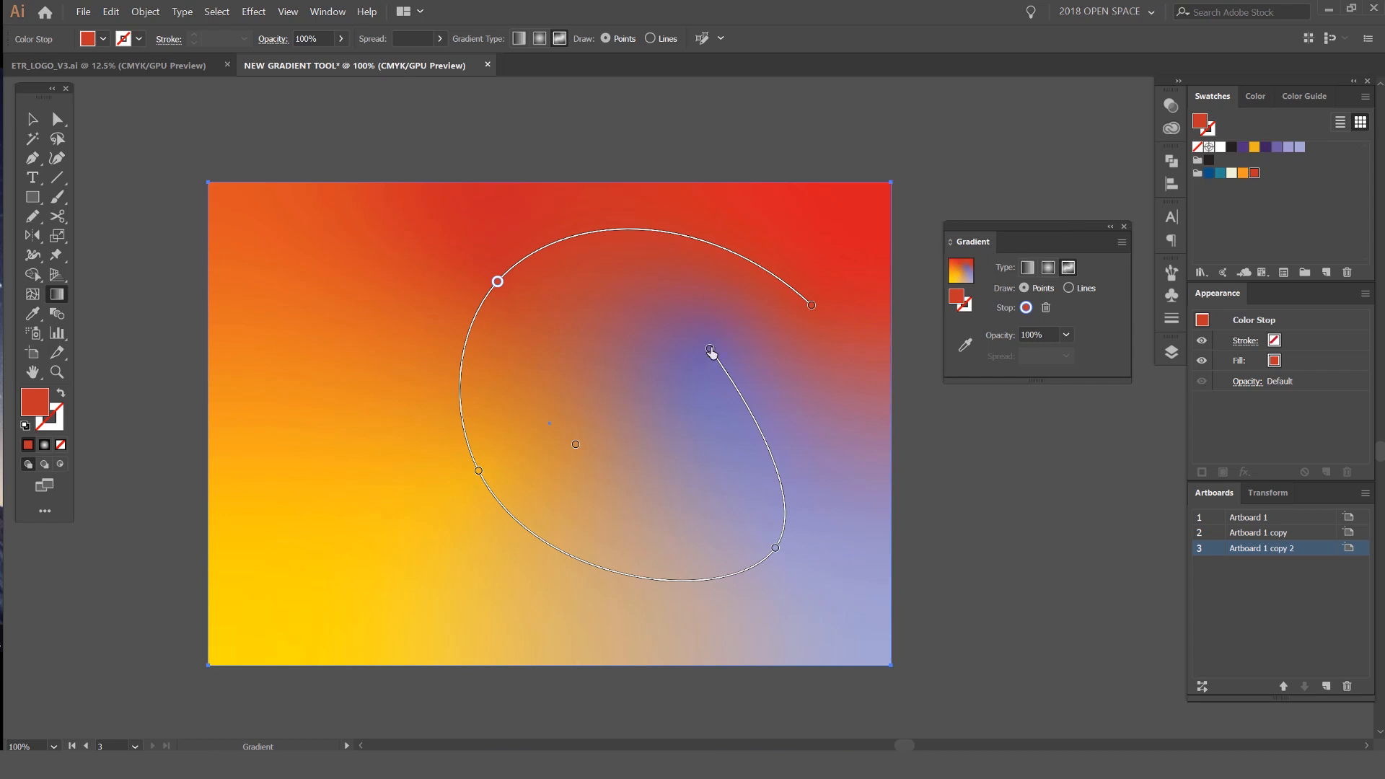